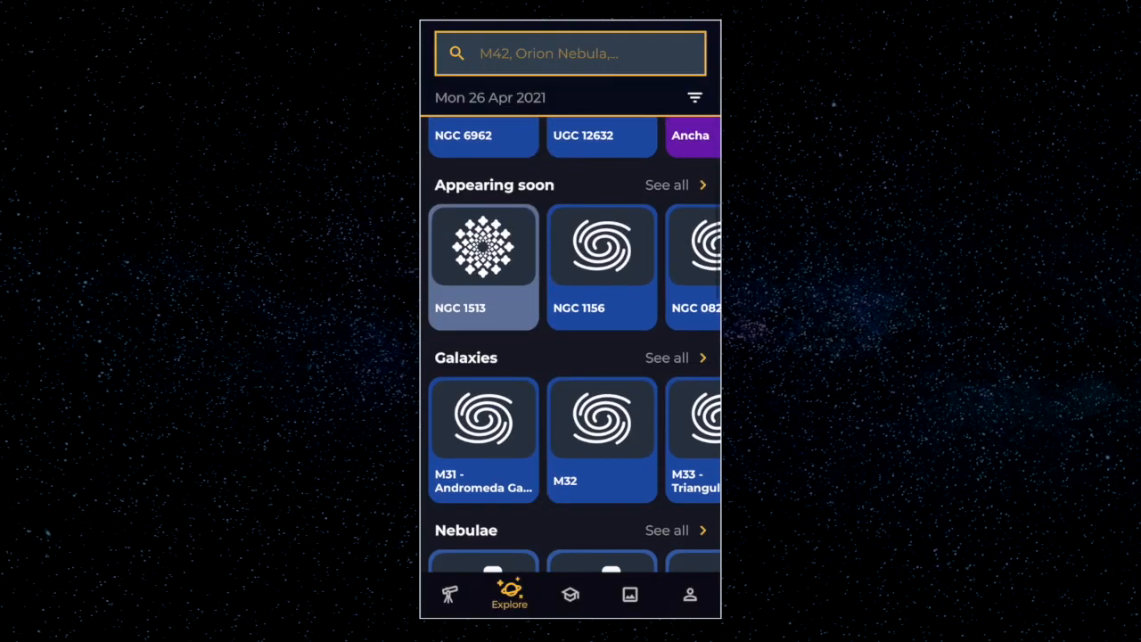
Open Sky window settings and choose City visibility, updating the Fading soon and Appearing soon lists
left_click(694, 98)
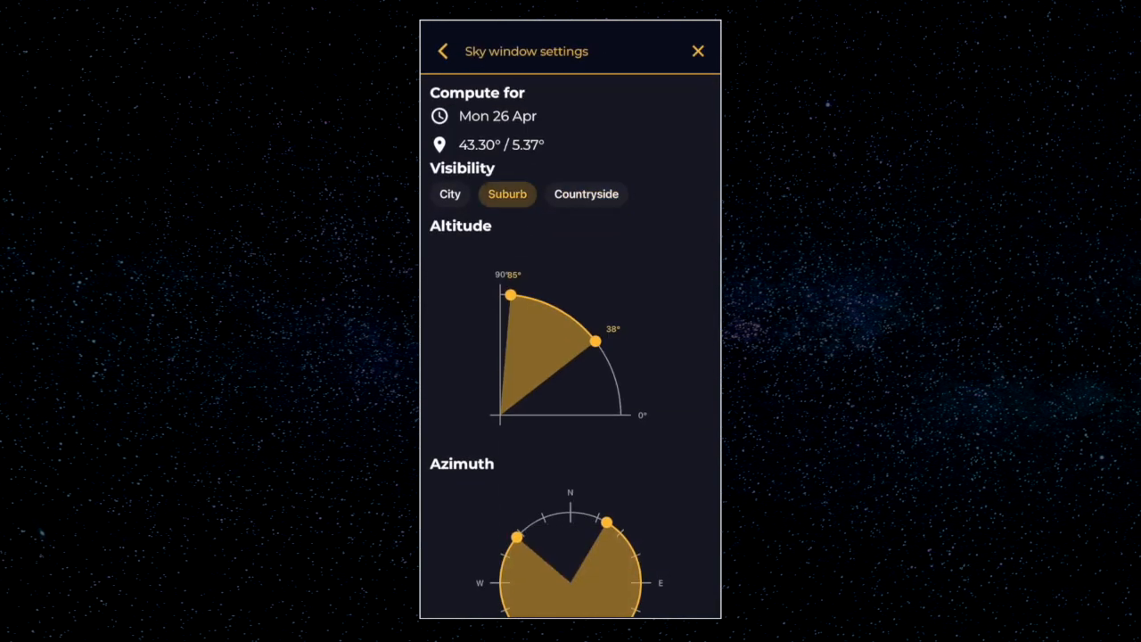
left_click(449, 193)
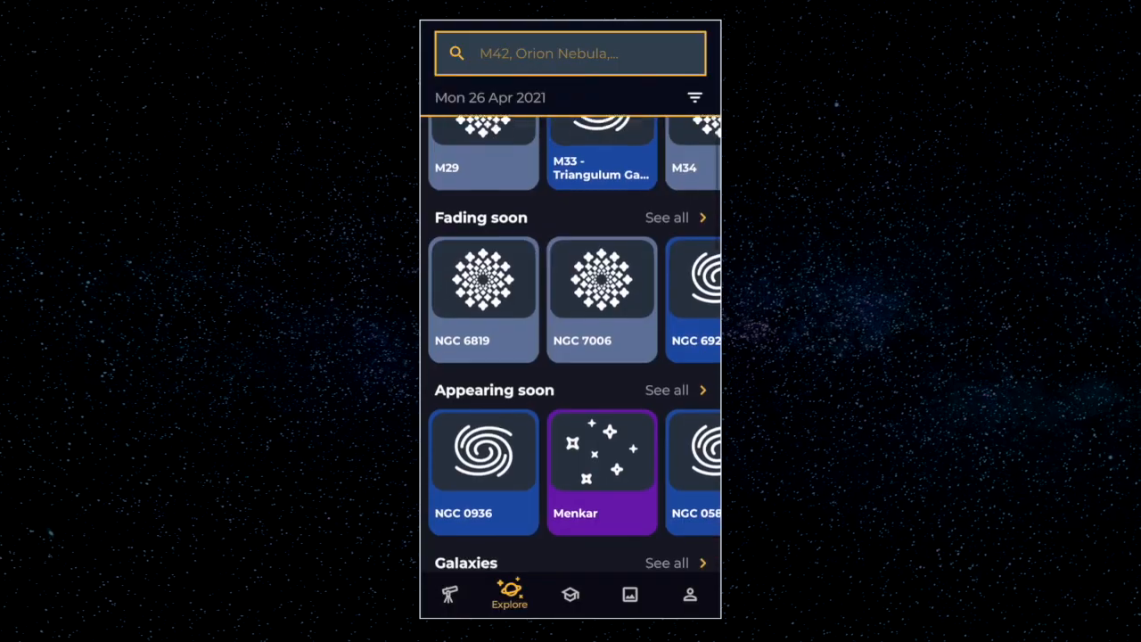
left_click(667, 563)
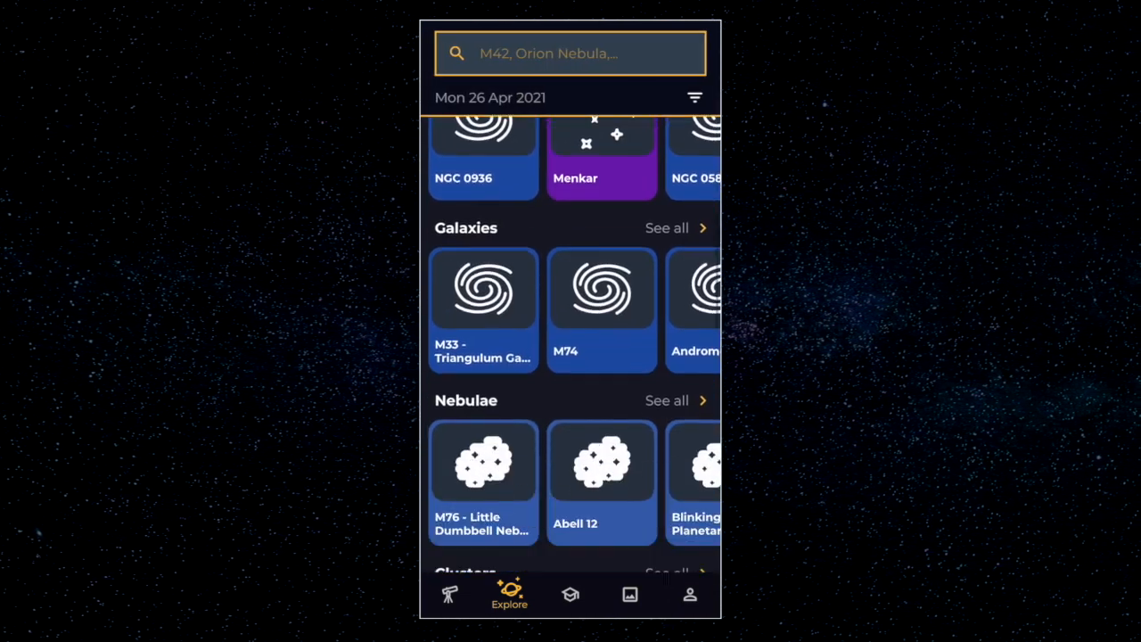
left_click(665, 572)
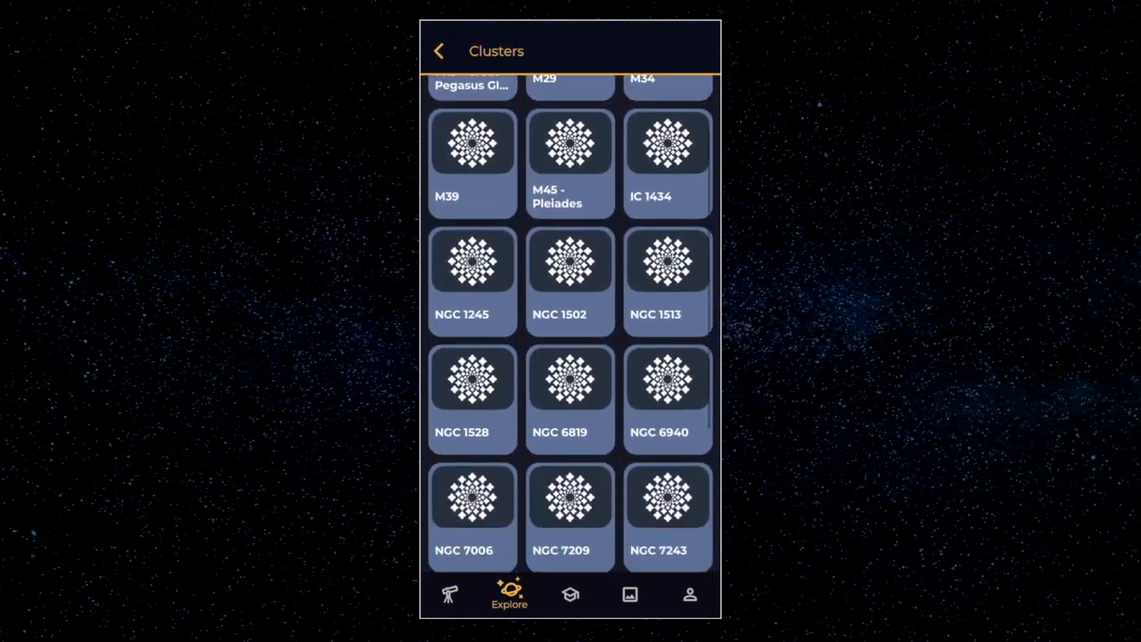
left_click(438, 50)
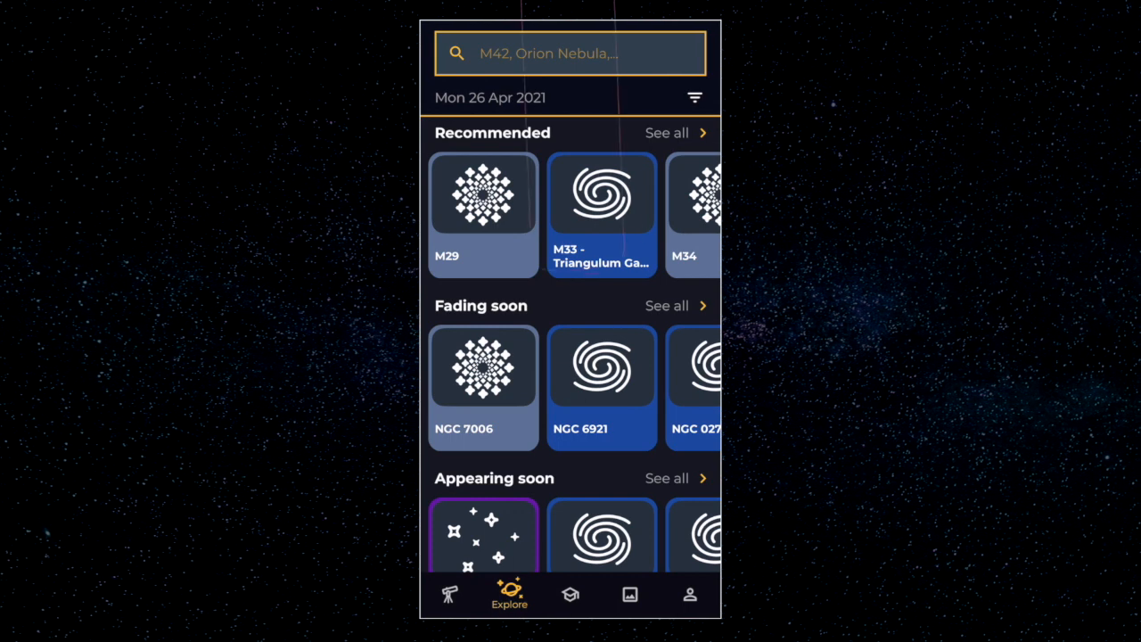
left_click(571, 53)
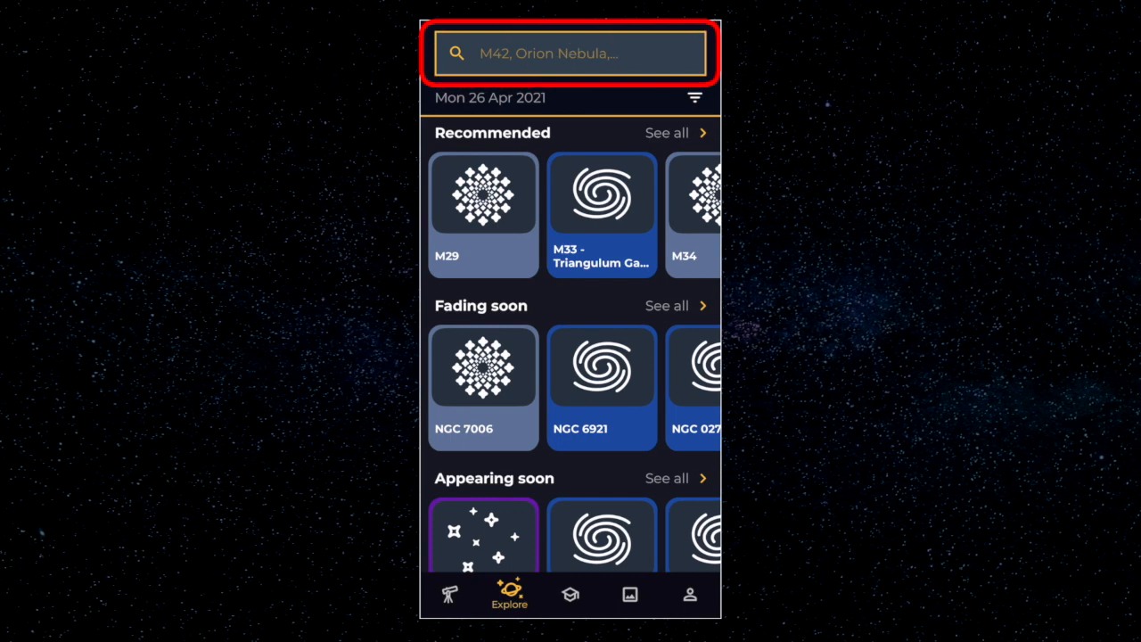
left_click(570, 53)
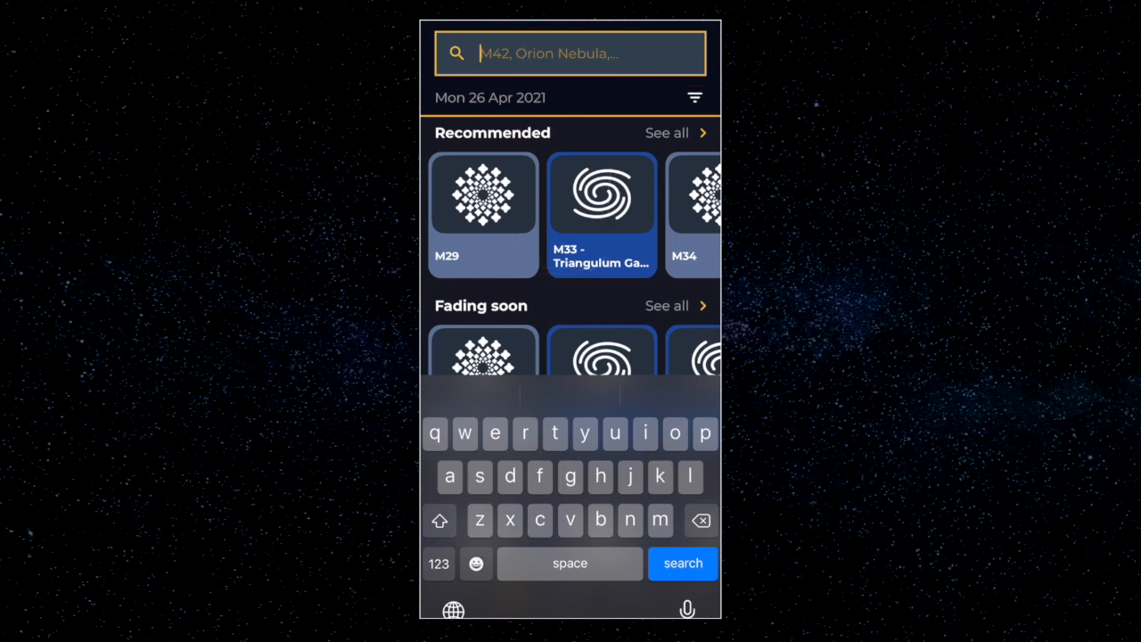
type("ring")
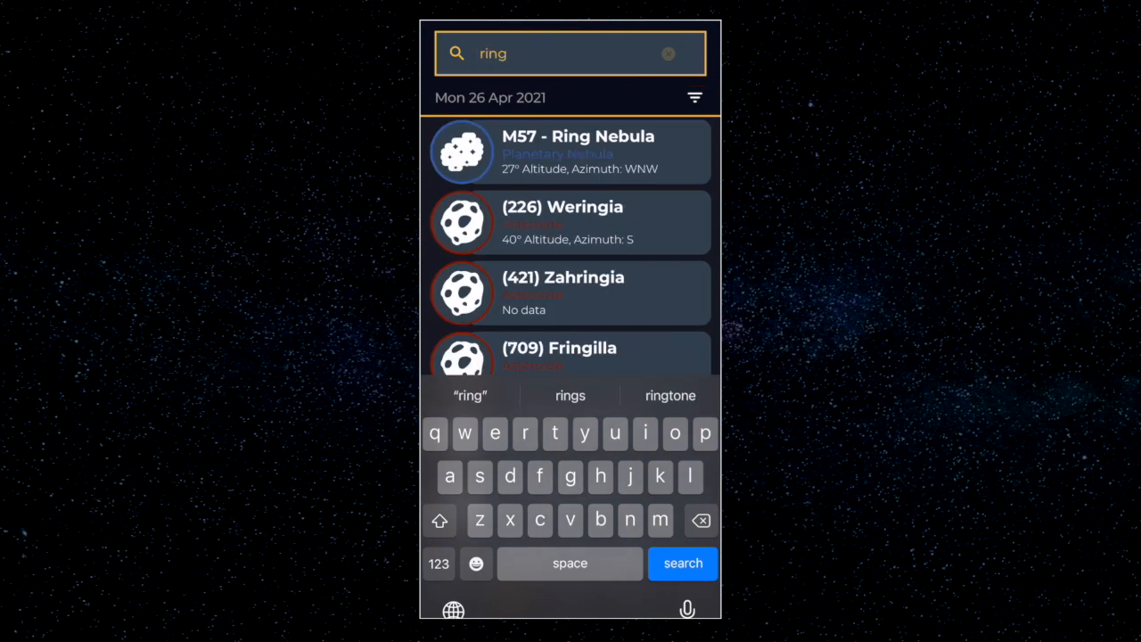
left_click(570, 151)
type("m42")
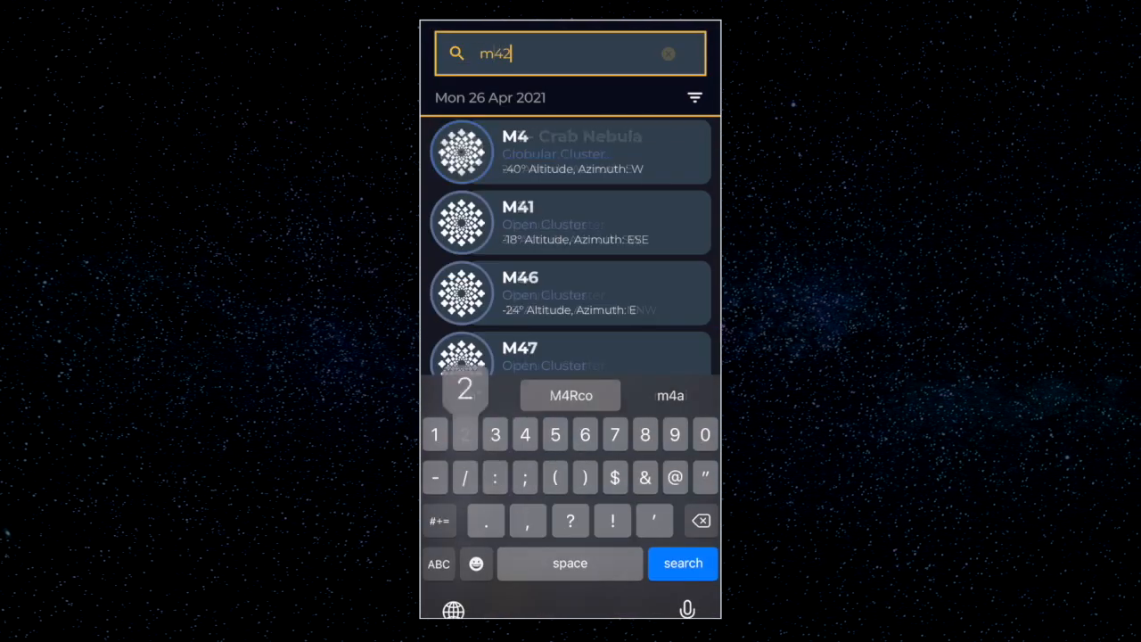
left_click(701, 521)
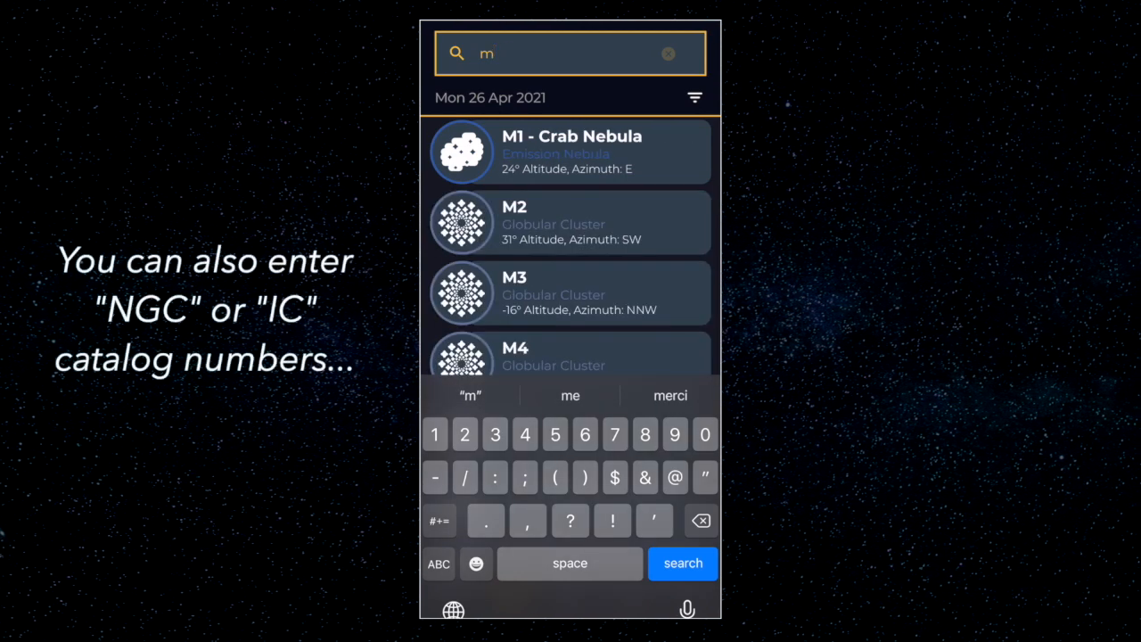
type("2")
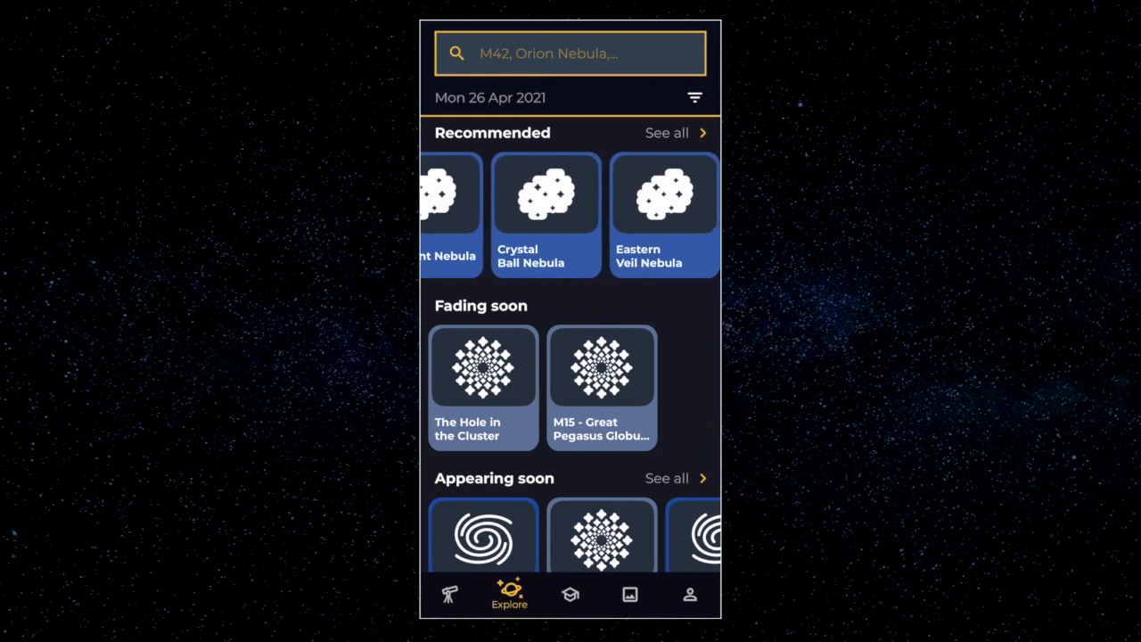
scroll("left", 3)
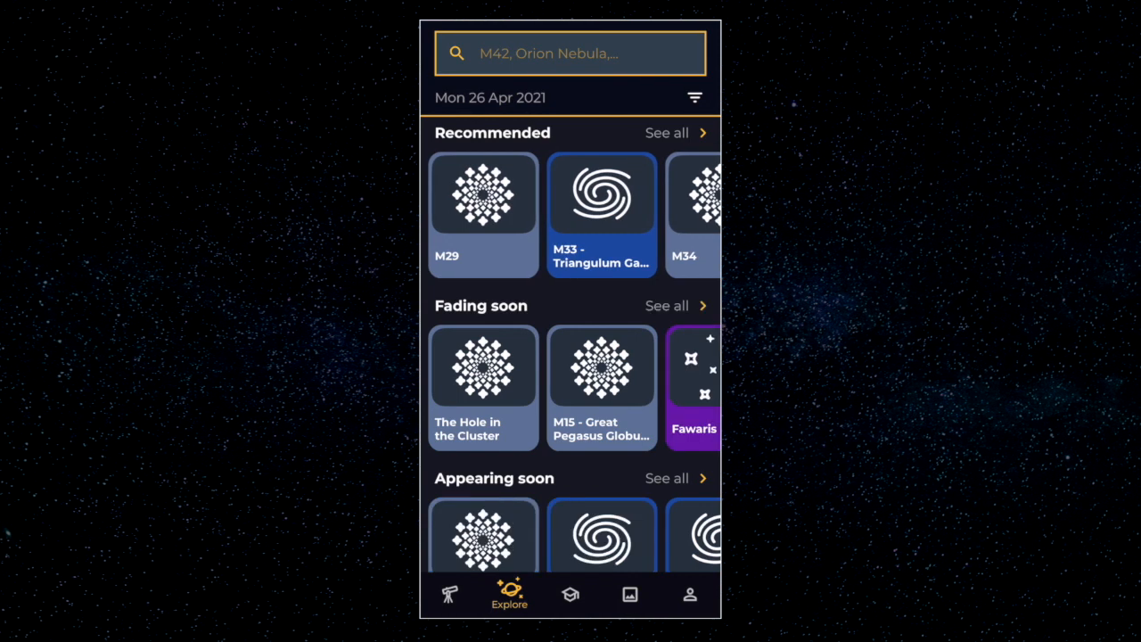
left_click(483, 213)
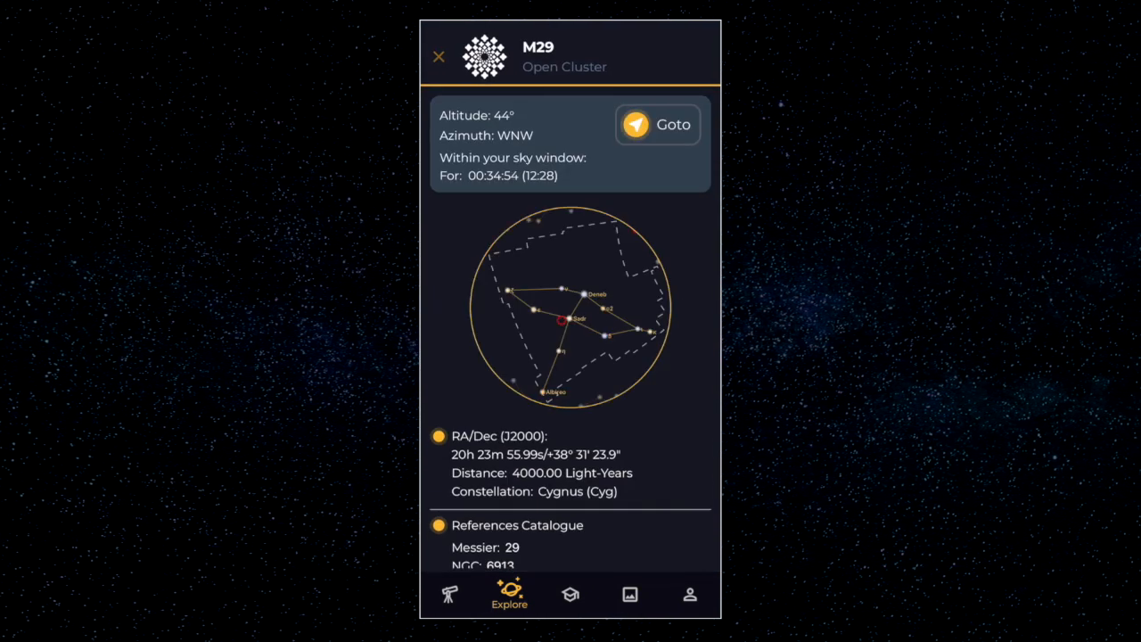
left_click(437, 56)
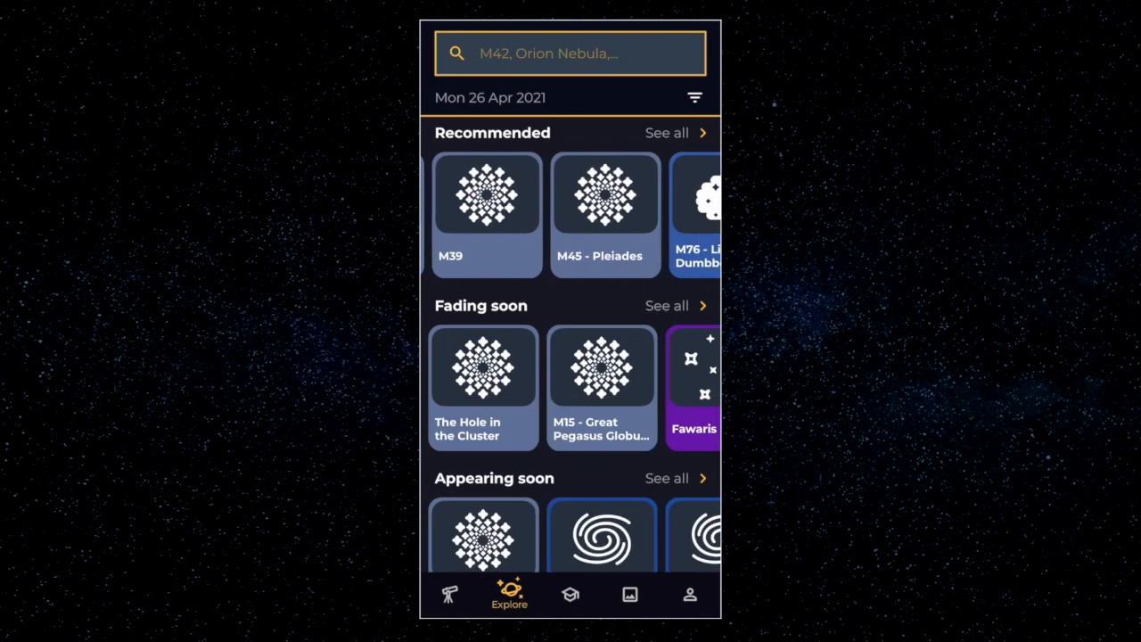
scroll("left", 3)
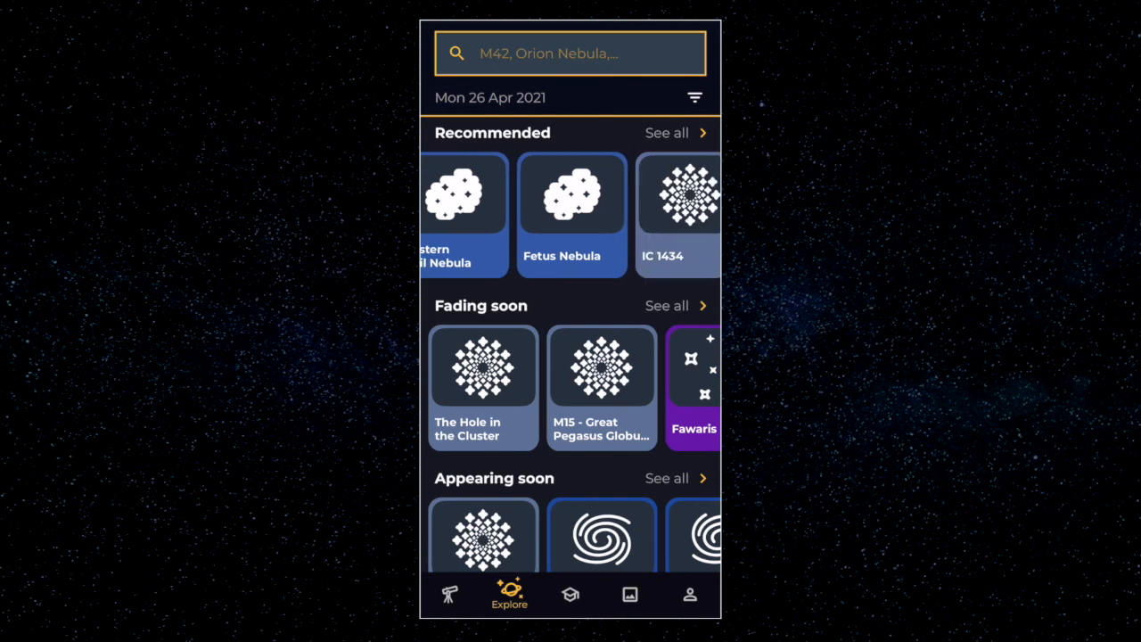
scroll("left", 3)
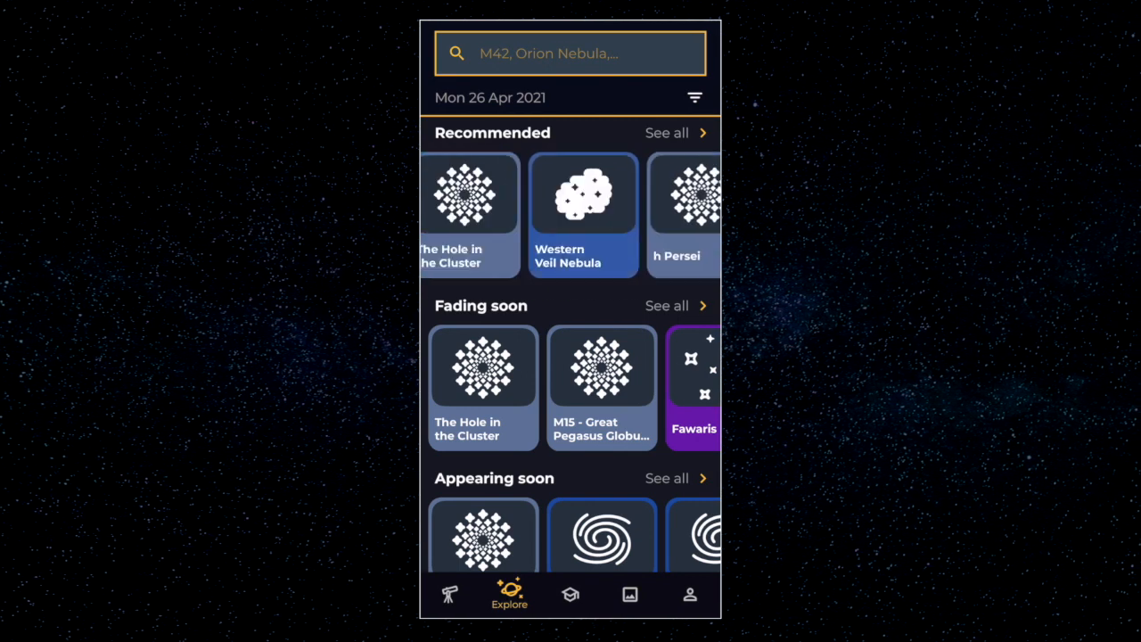
left_click(683, 194)
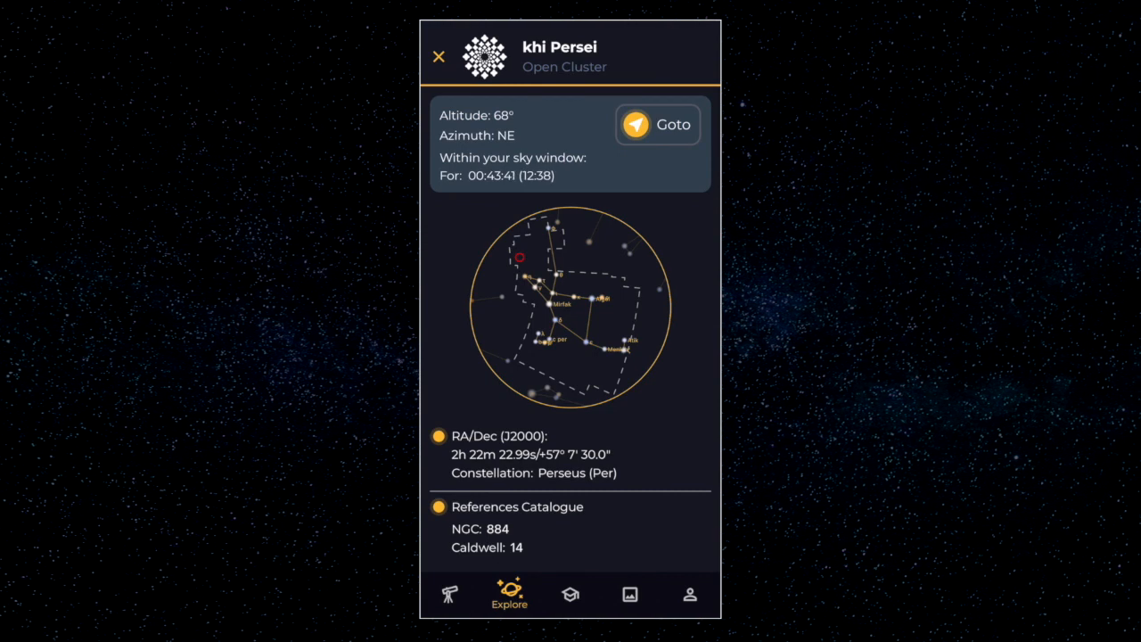
left_click(437, 55)
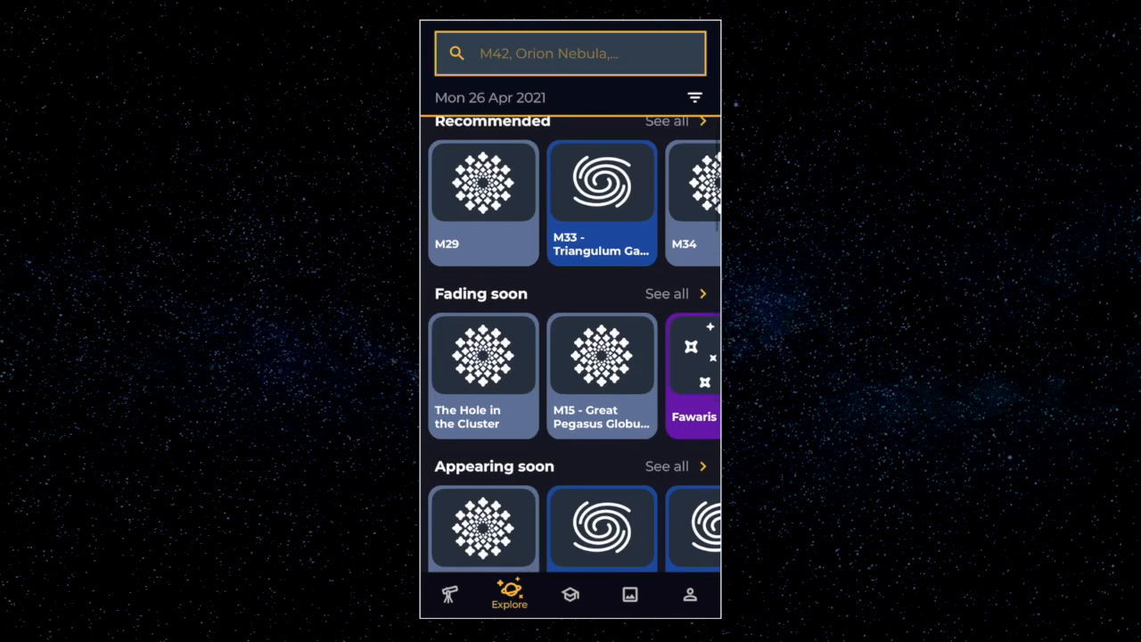
scroll("down", 3)
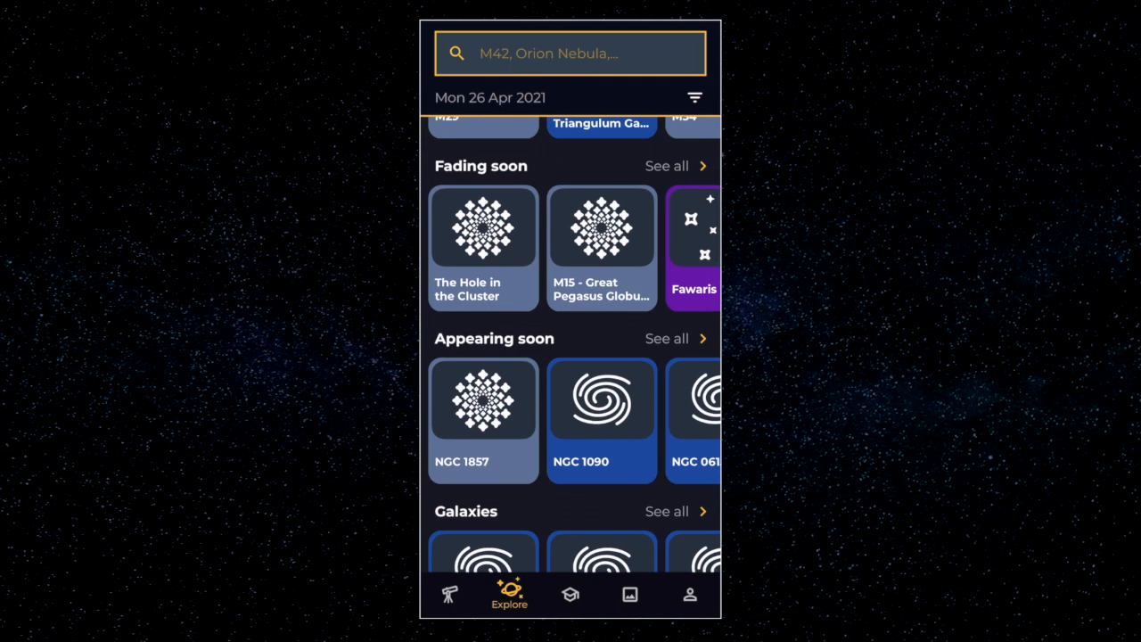
left_click(674, 338)
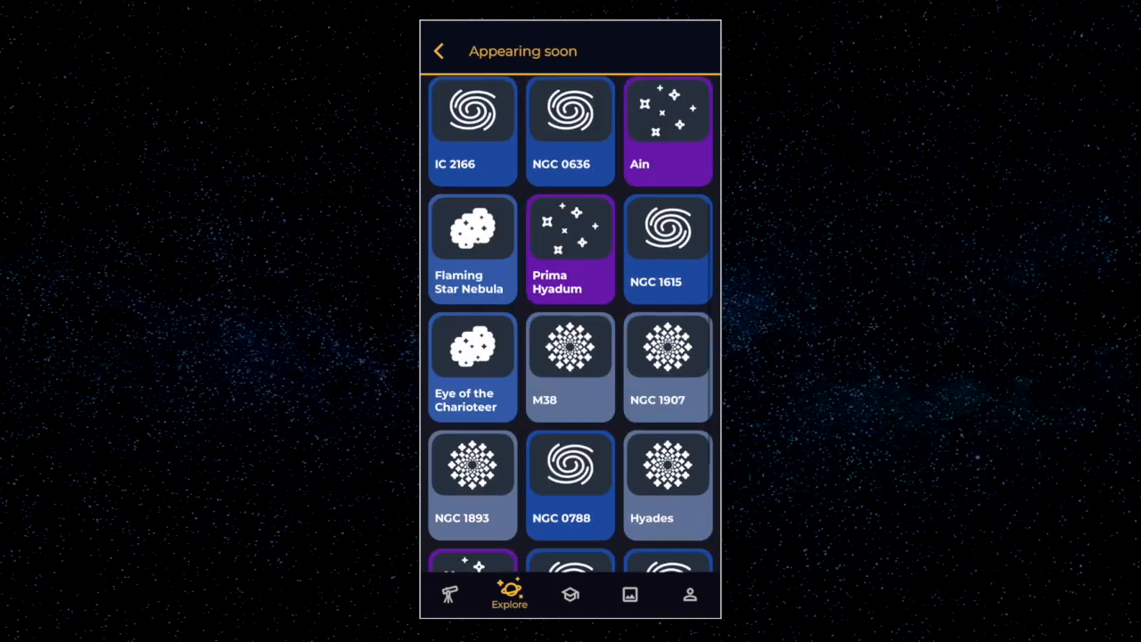
scroll("up", 3)
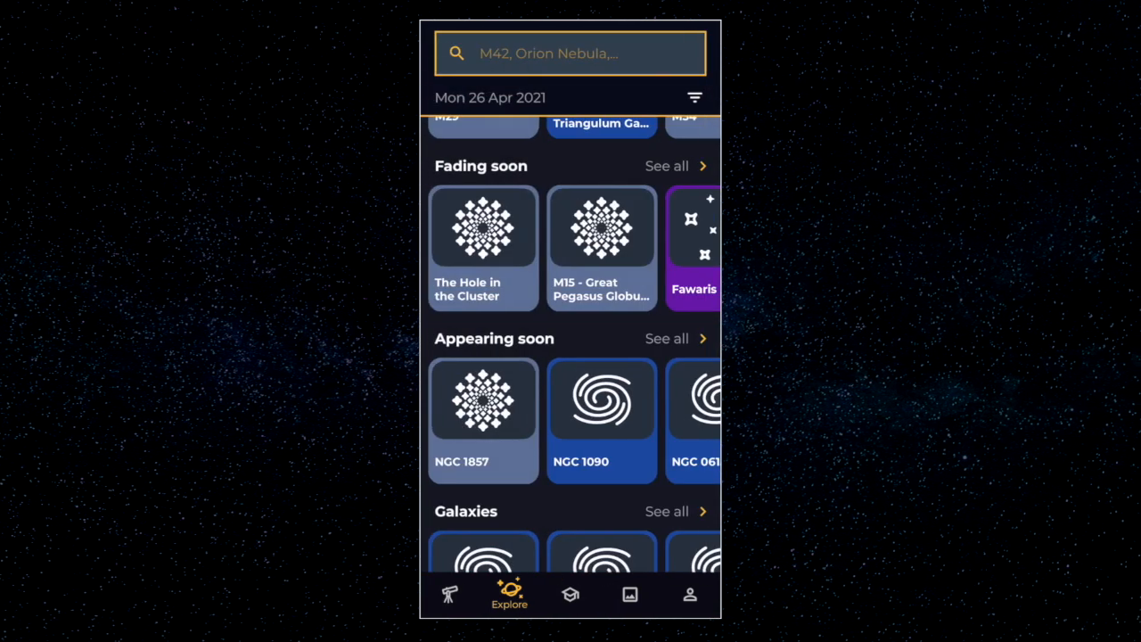
scroll("up", 3)
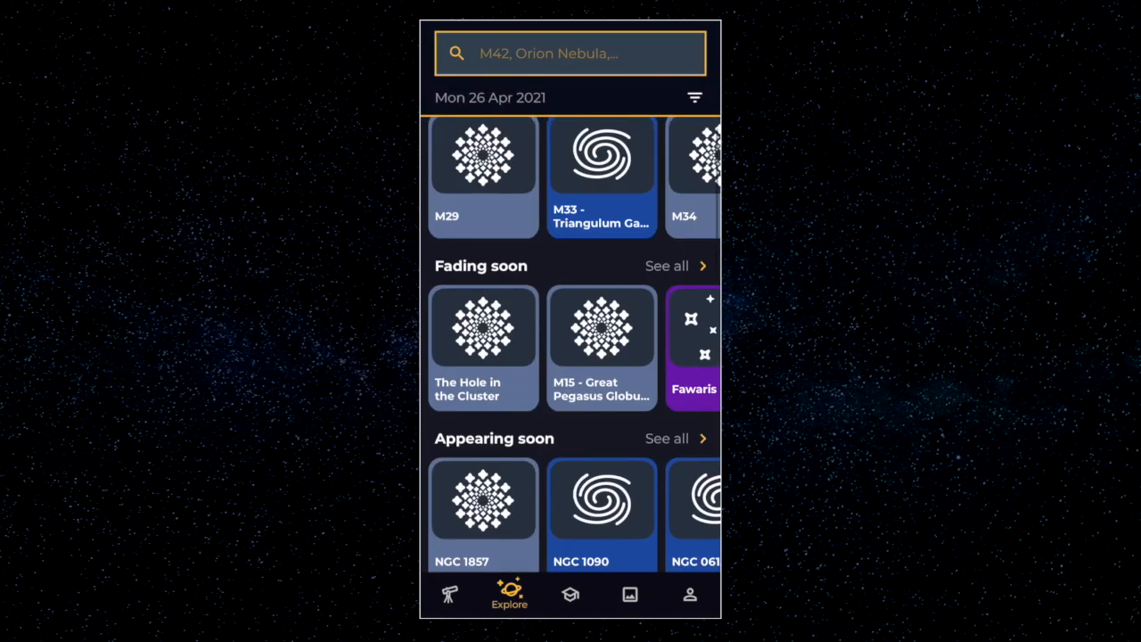
left_click(667, 265)
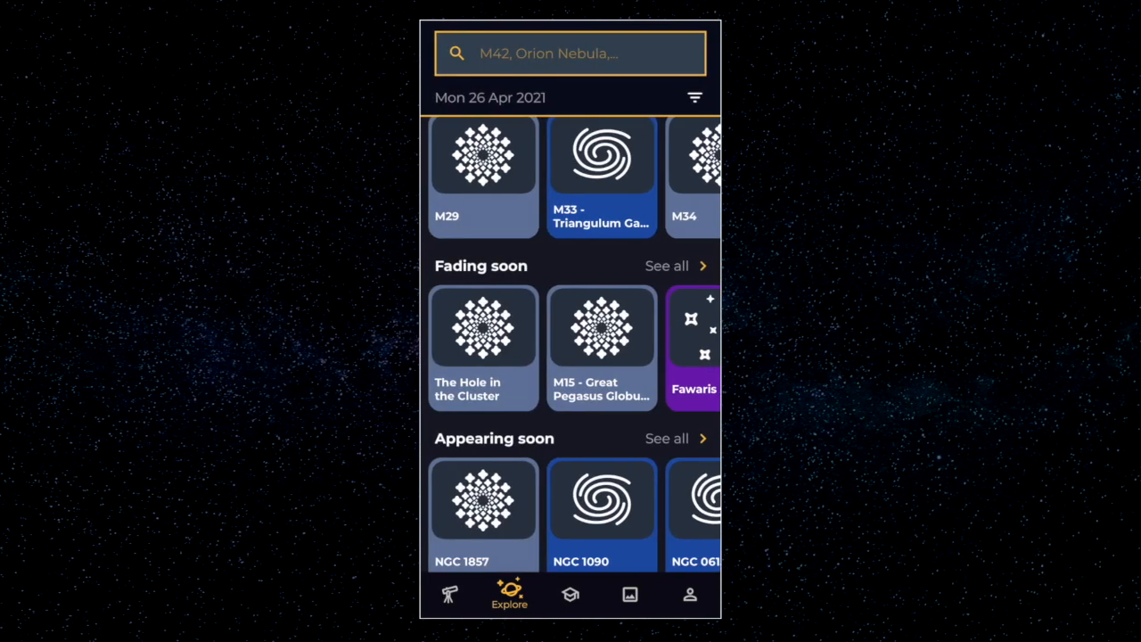
scroll("down", 3)
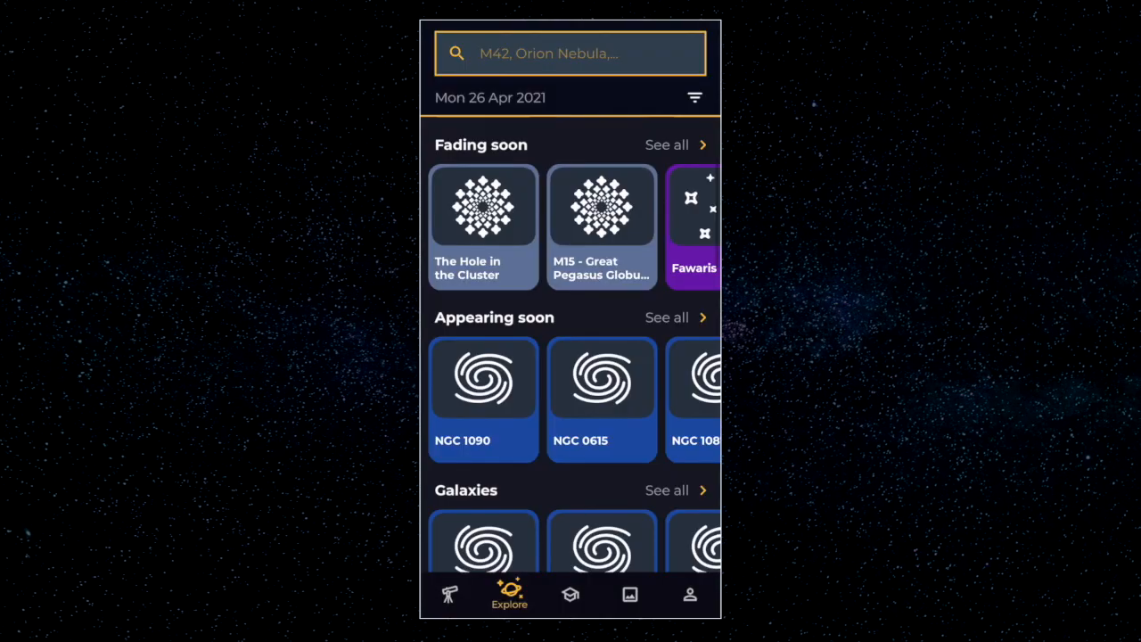
scroll("down", 3)
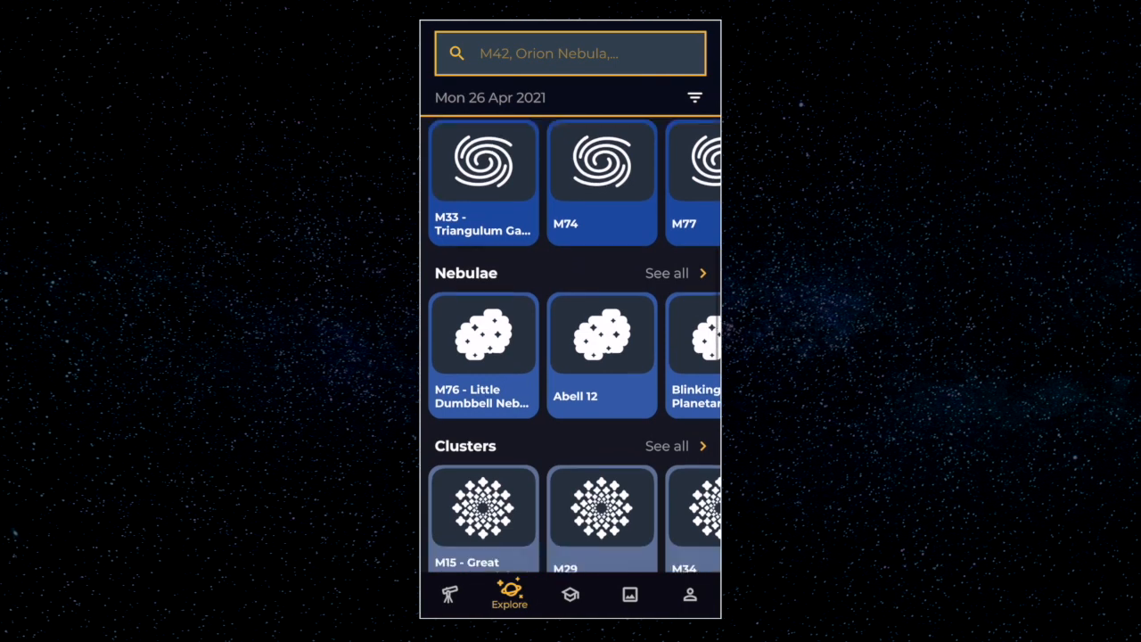
scroll("down", 3)
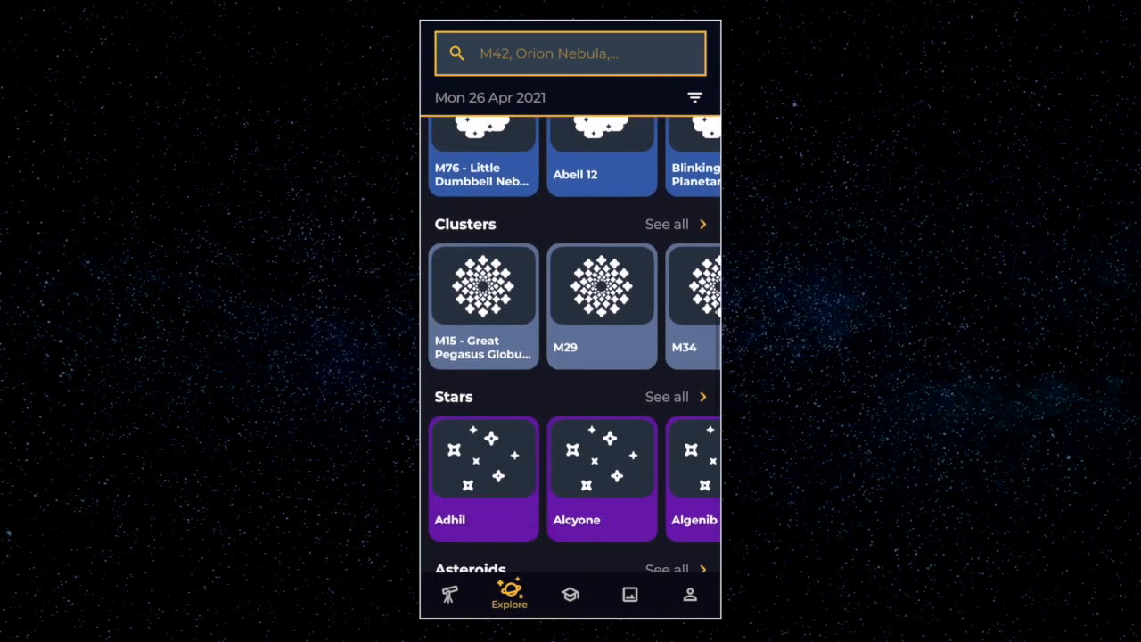
scroll("down", 3)
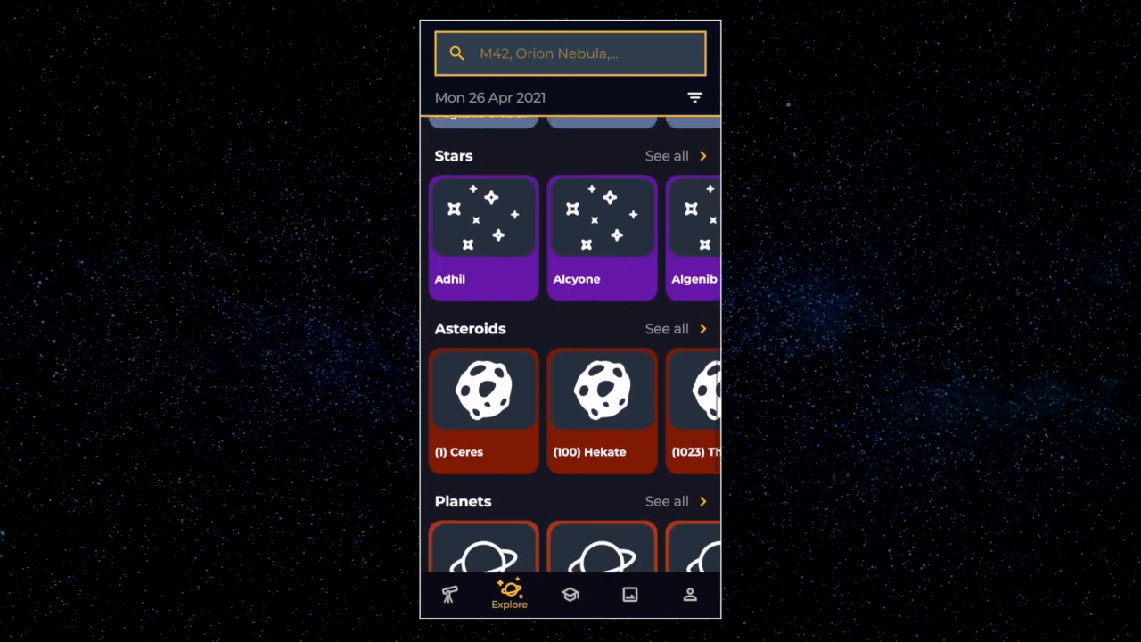
scroll("down", 3)
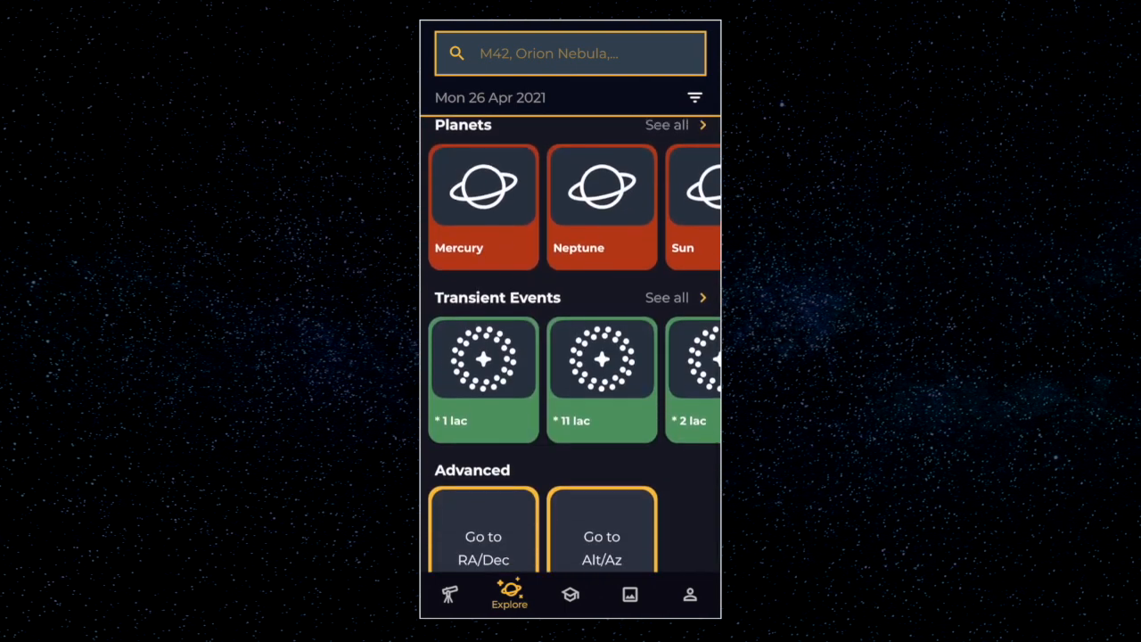
scroll("down", 3)
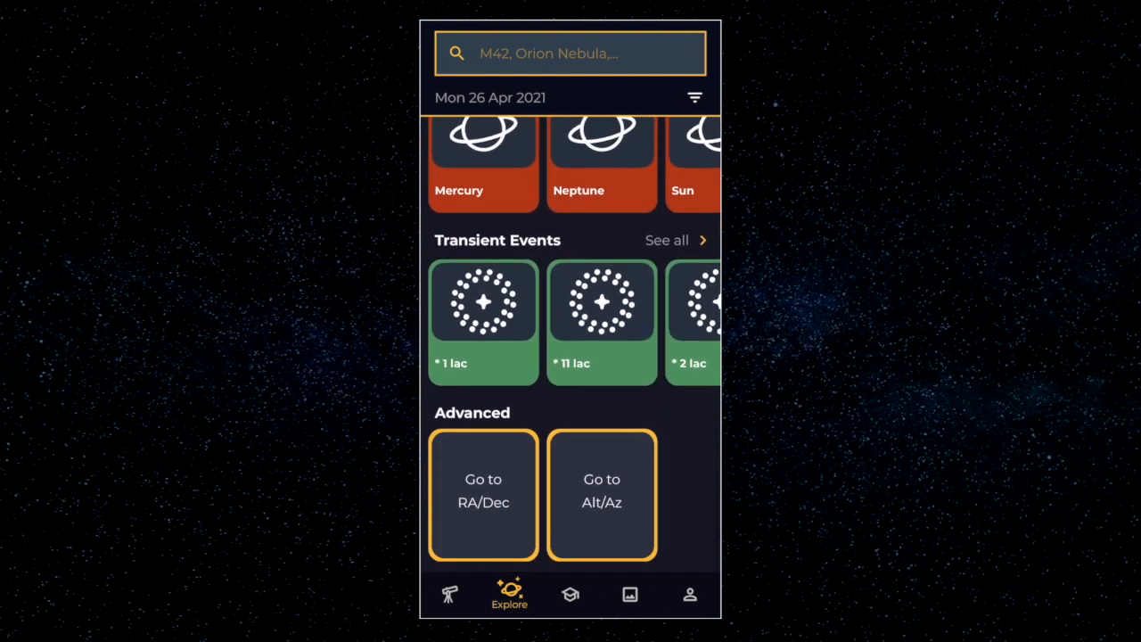
left_click(483, 490)
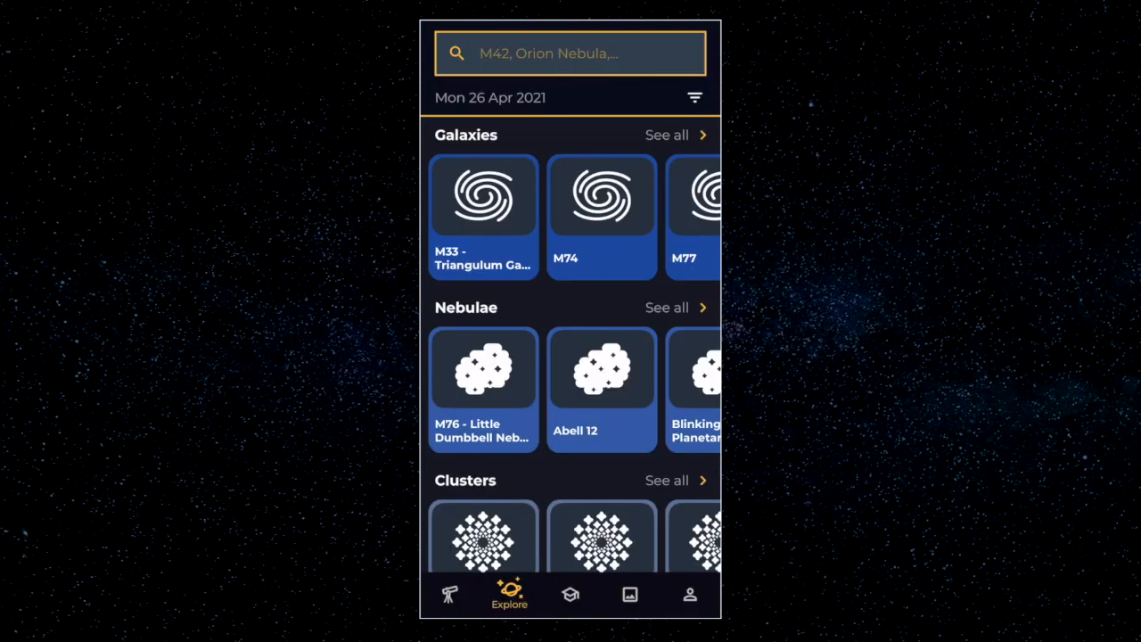
left_click(483, 195)
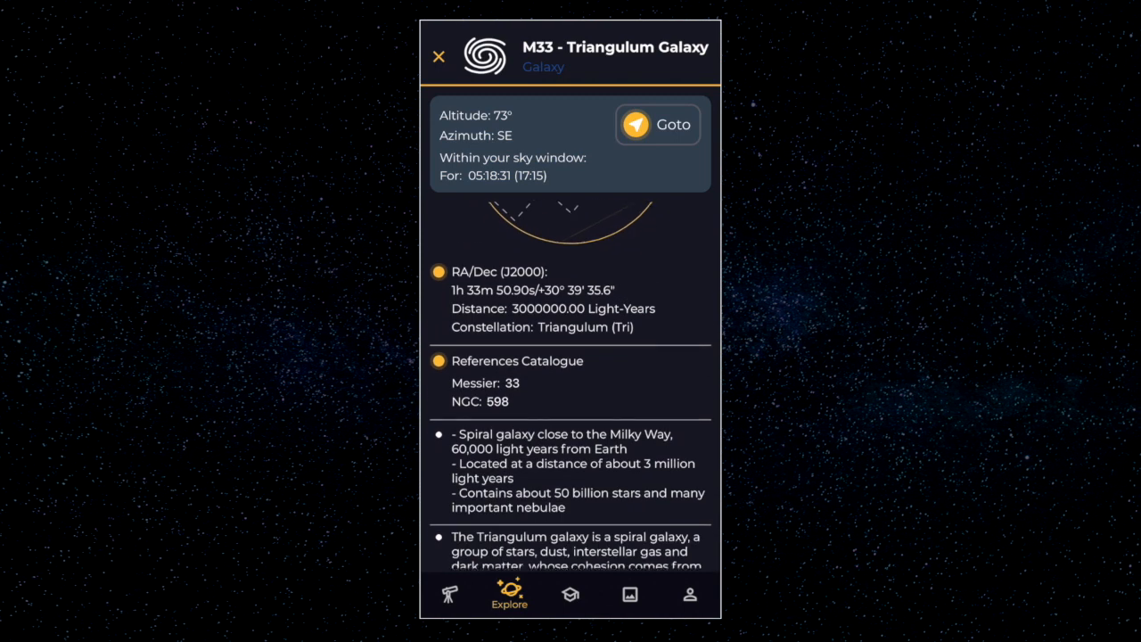
scroll("down", 3)
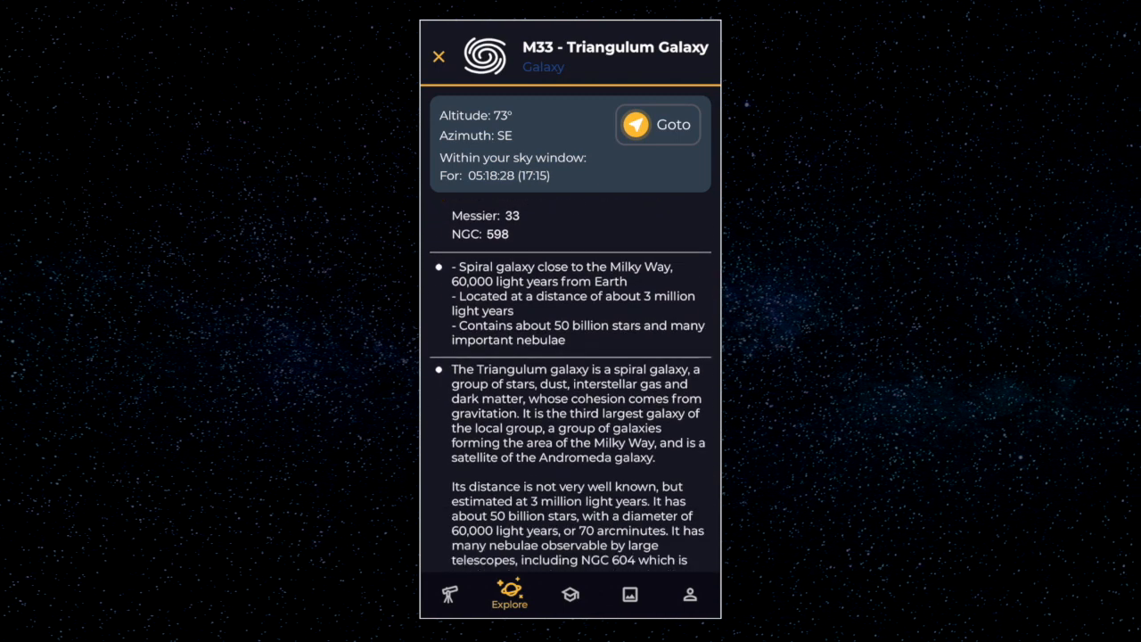
scroll("down", 3)
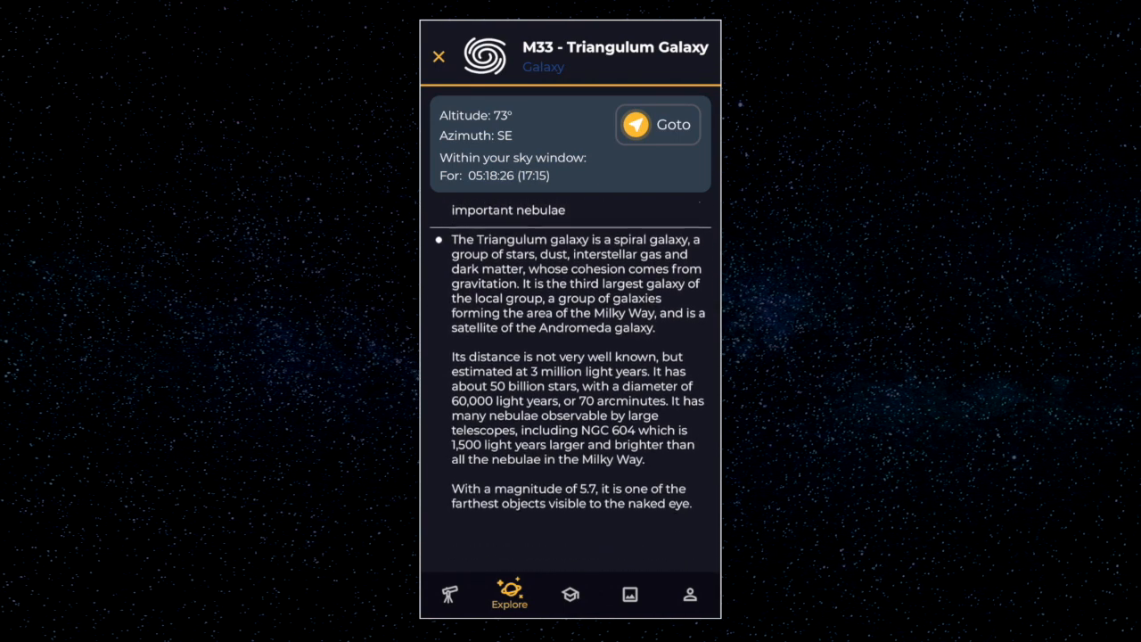
scroll("up", 3)
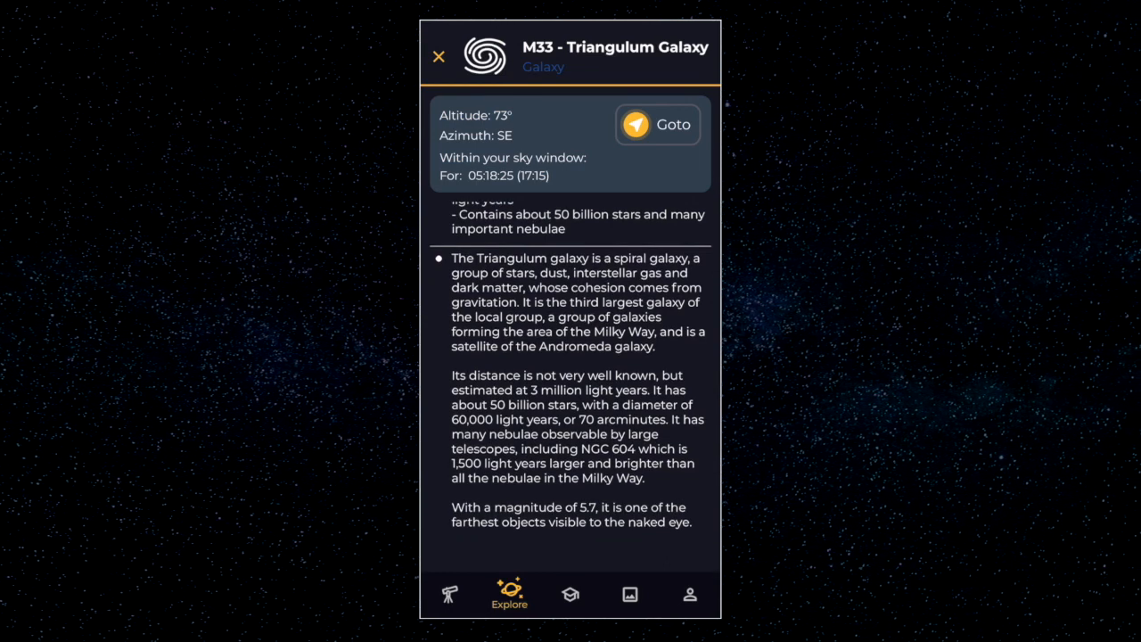
left_click(438, 55)
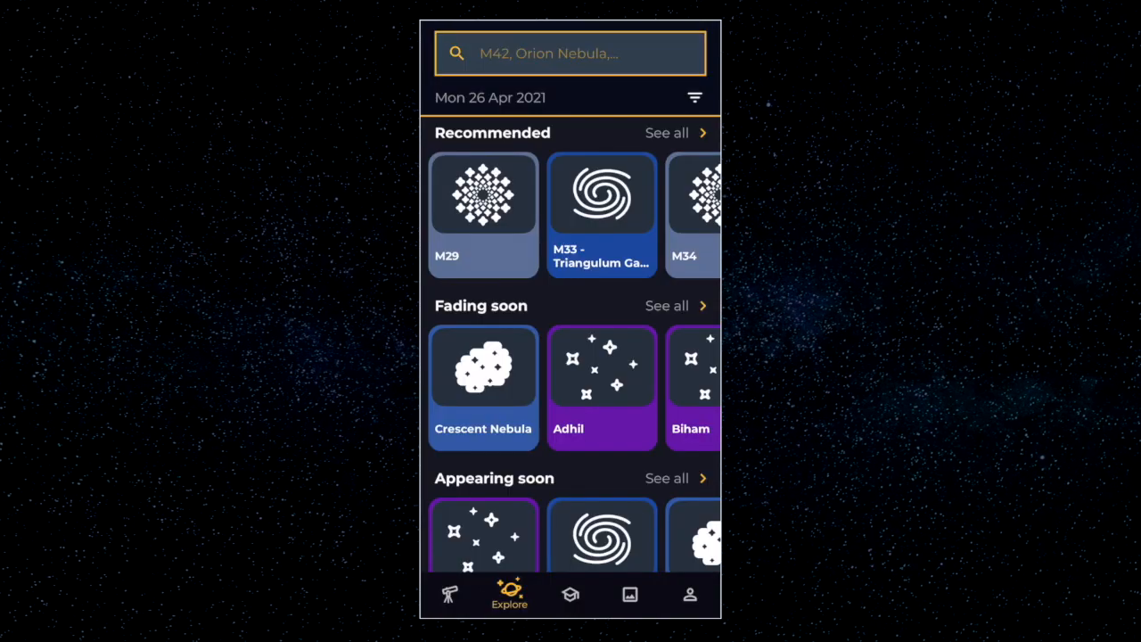
Open Sky window settings for Mon 26 Apr, showing Countryside visibility and altitude/azimuth limits
left_click(694, 97)
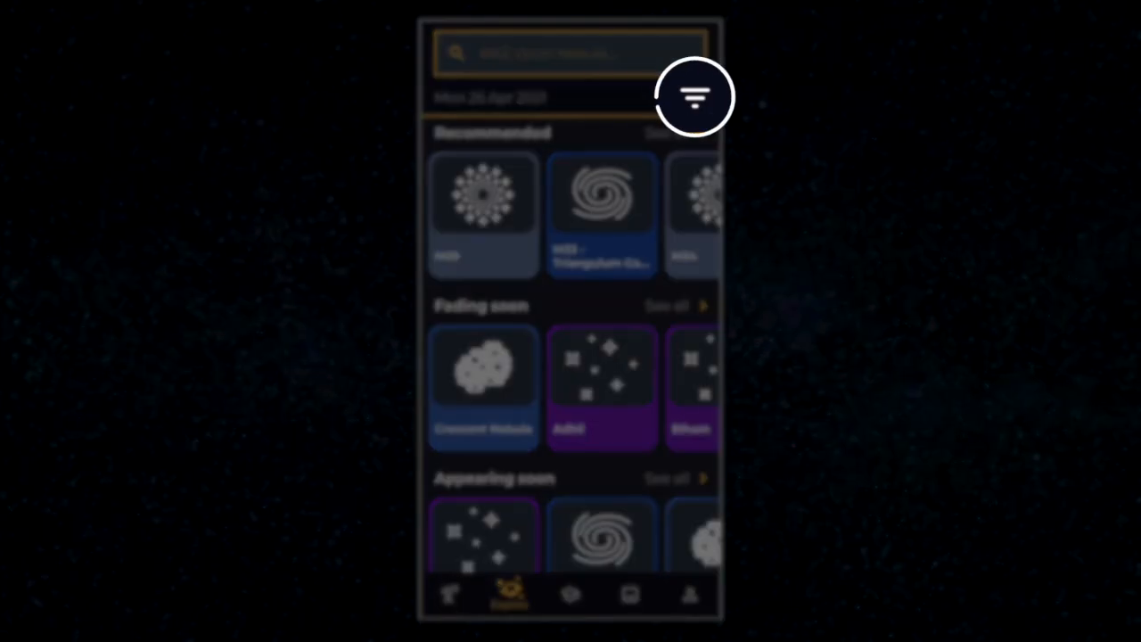
left_click(695, 96)
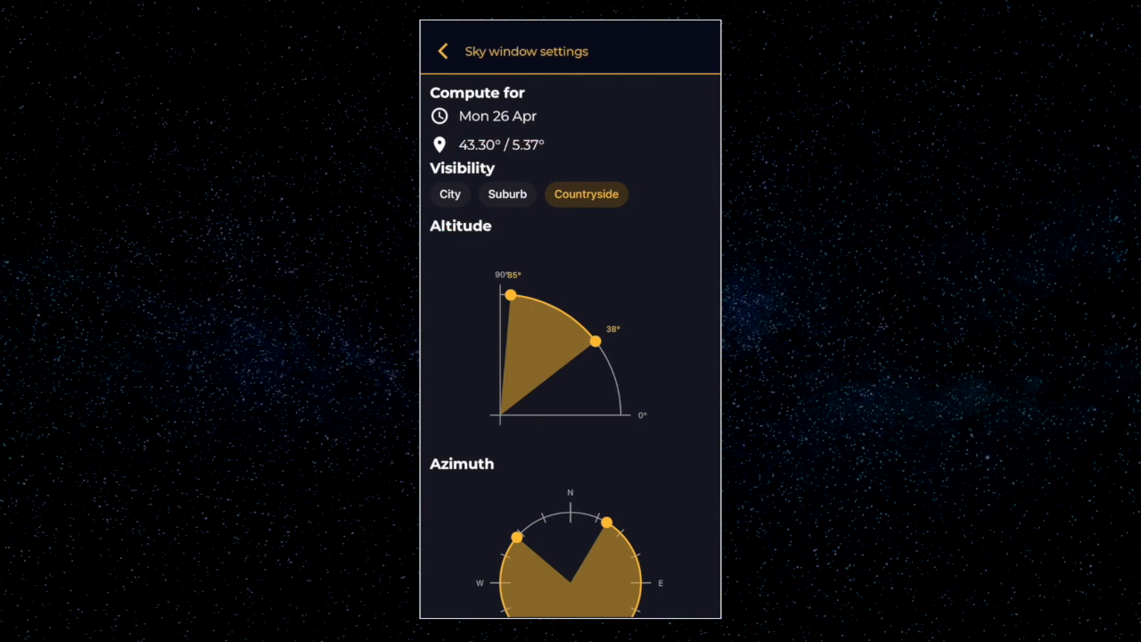
Switch visibility through Suburb, City and Countryside, ending on City
left_click(506, 193)
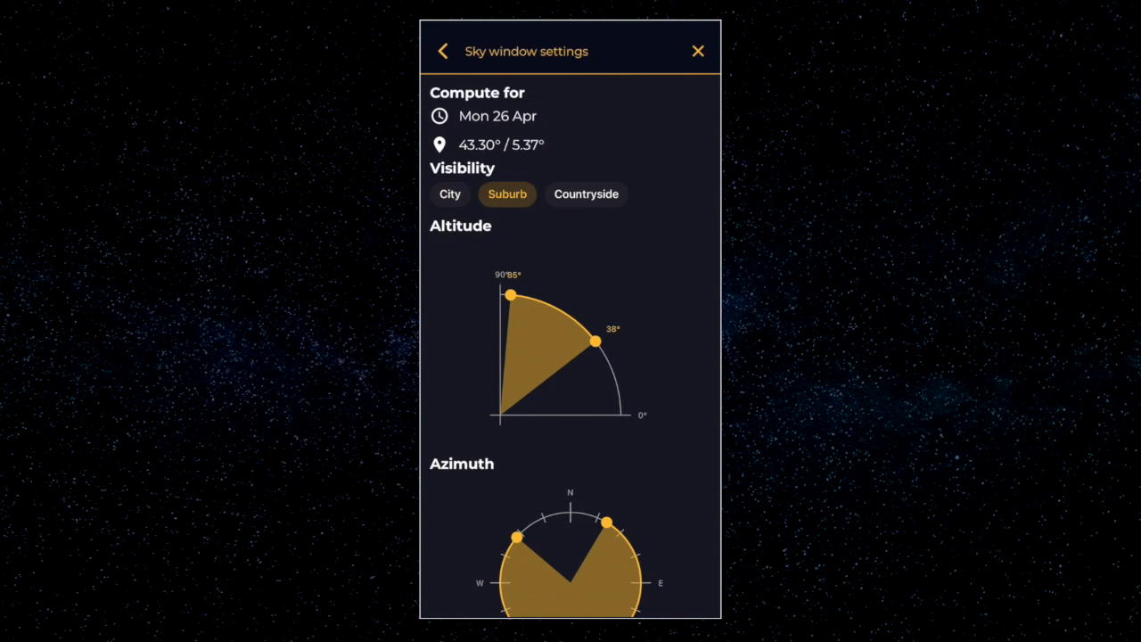
left_click(449, 193)
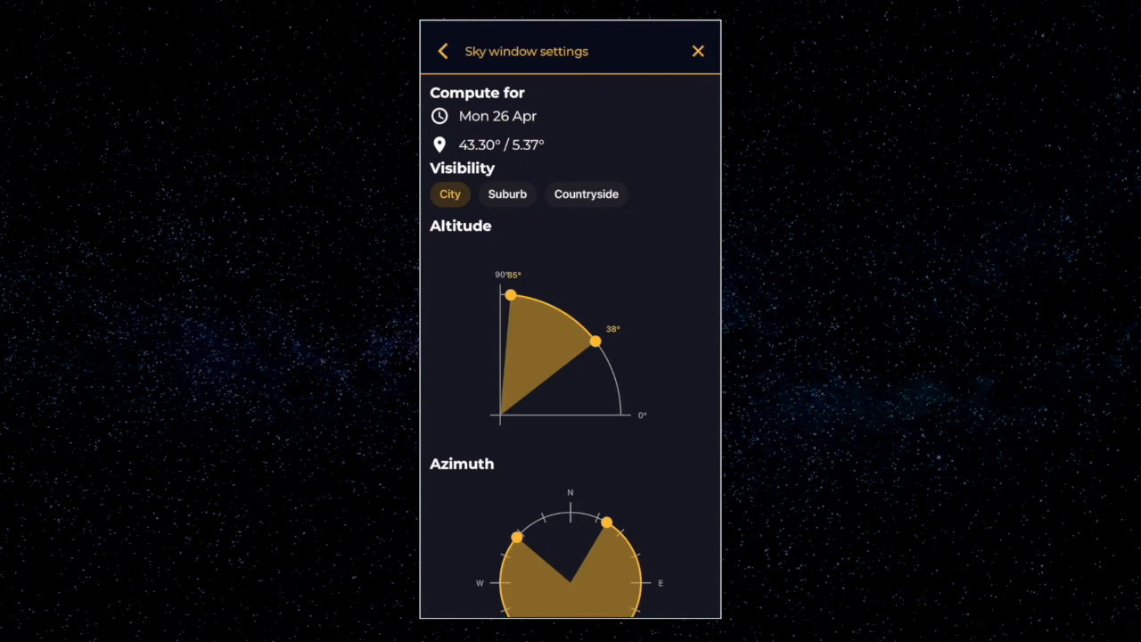
left_click(586, 195)
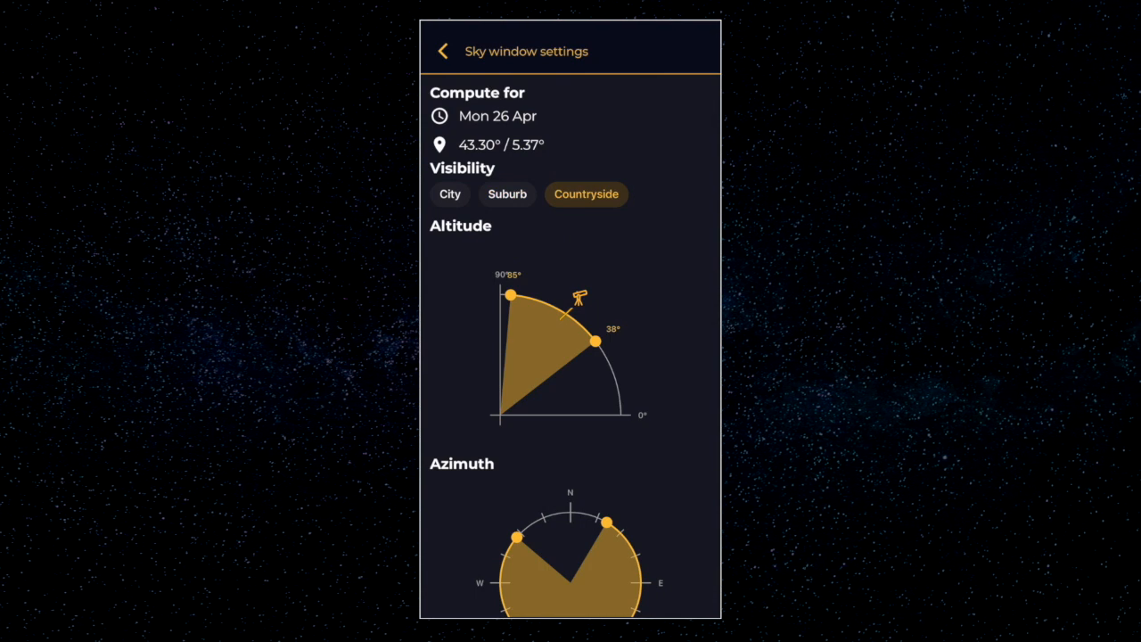
left_click(449, 194)
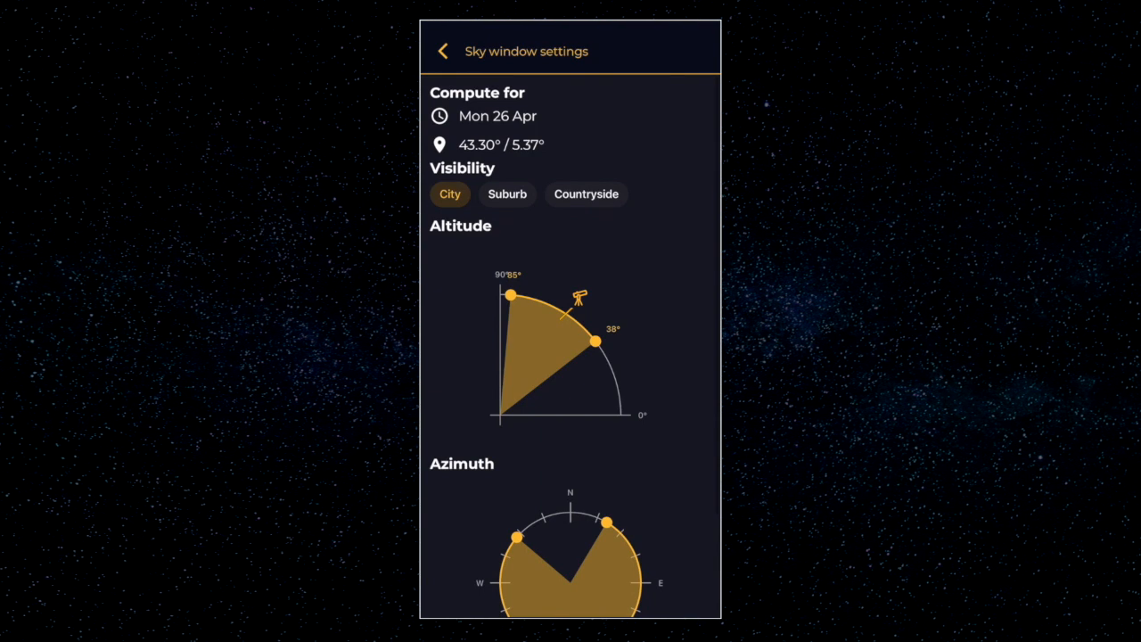
Set altitude limits to 20°–80° with a wider azimuth span, then close the settings sheet
scroll("down", 3)
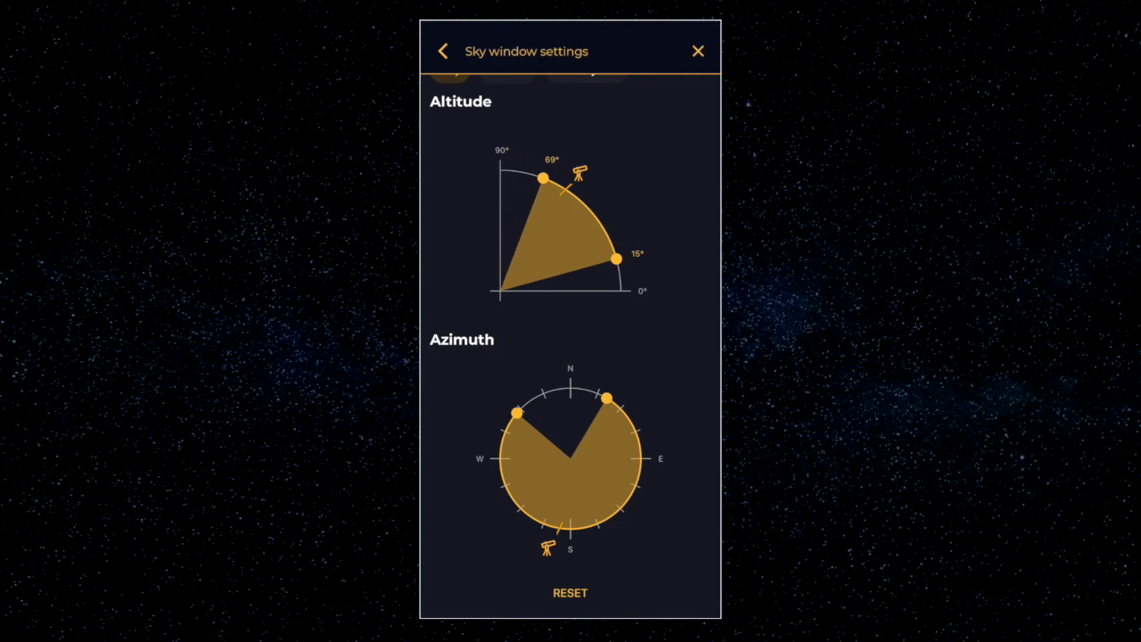
left_click_drag(544, 179, 524, 171)
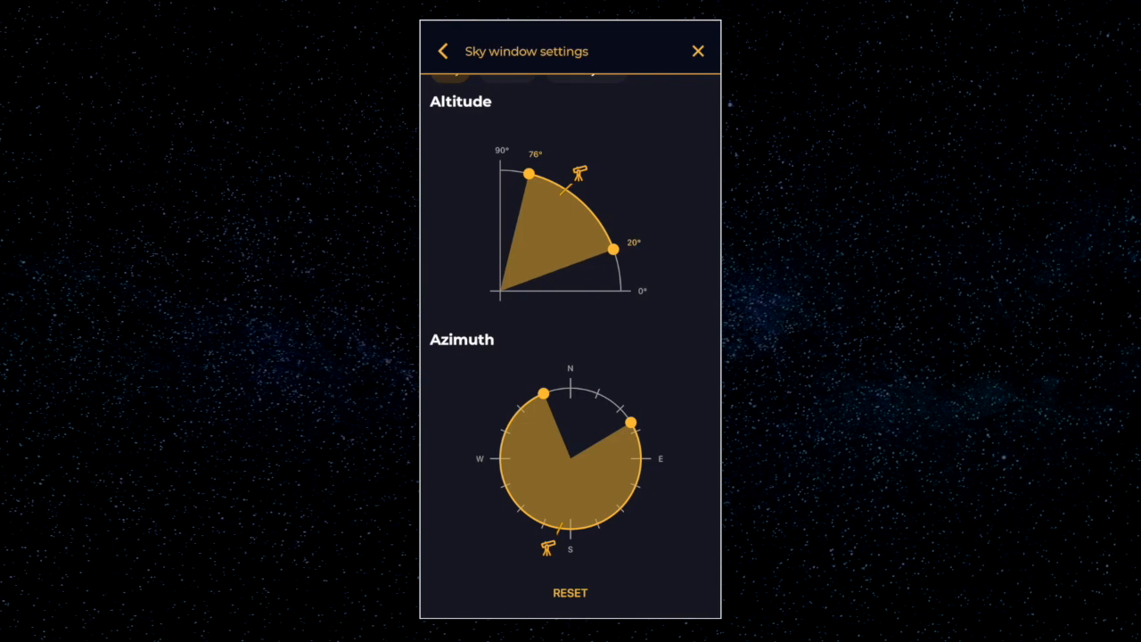
left_click_drag(615, 248, 608, 237)
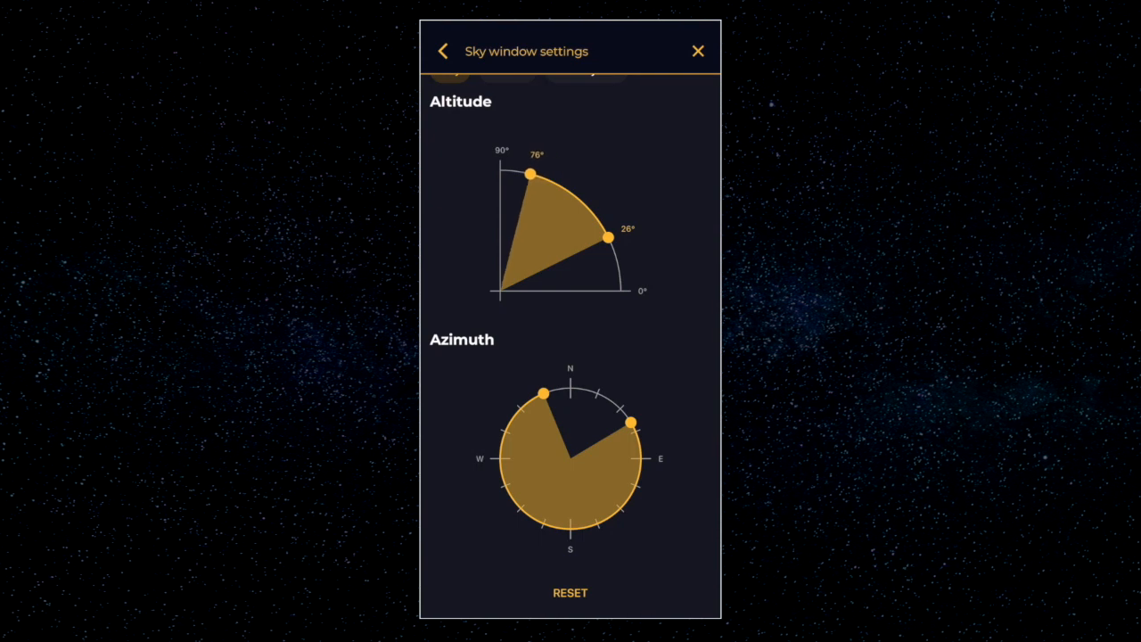
left_click_drag(532, 175, 521, 172)
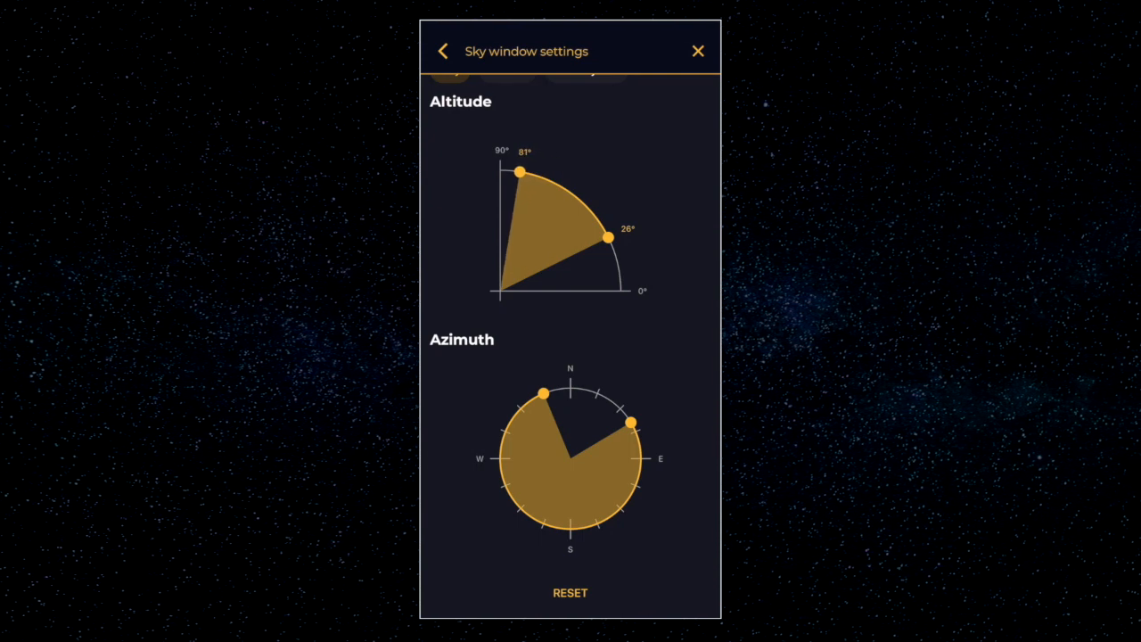
left_click_drag(608, 237, 615, 252)
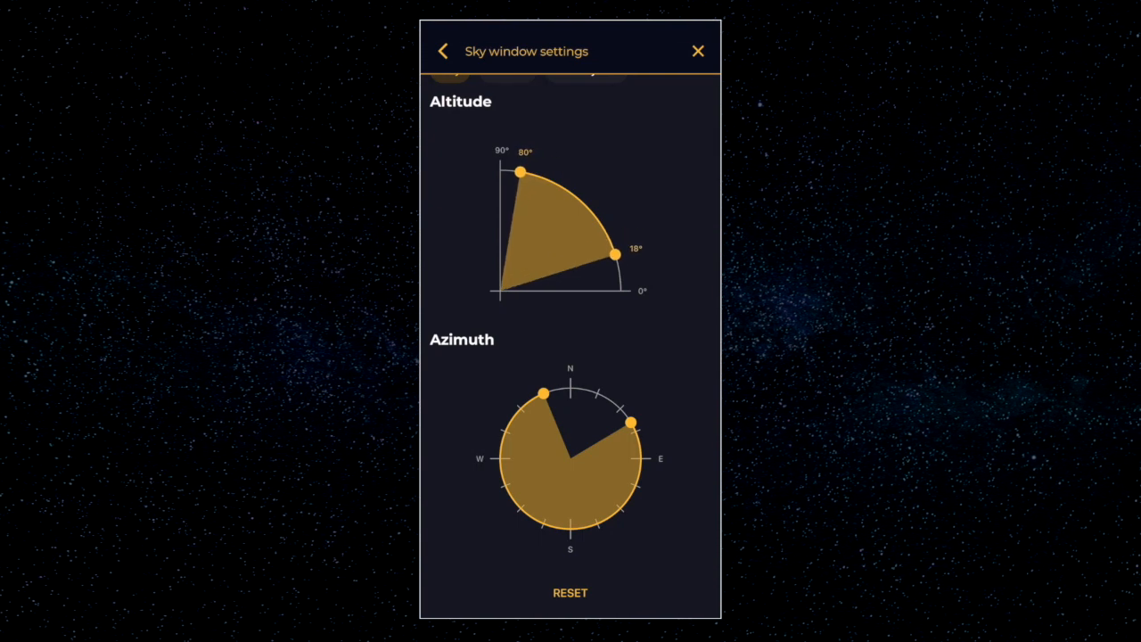
left_click_drag(615, 254, 615, 248)
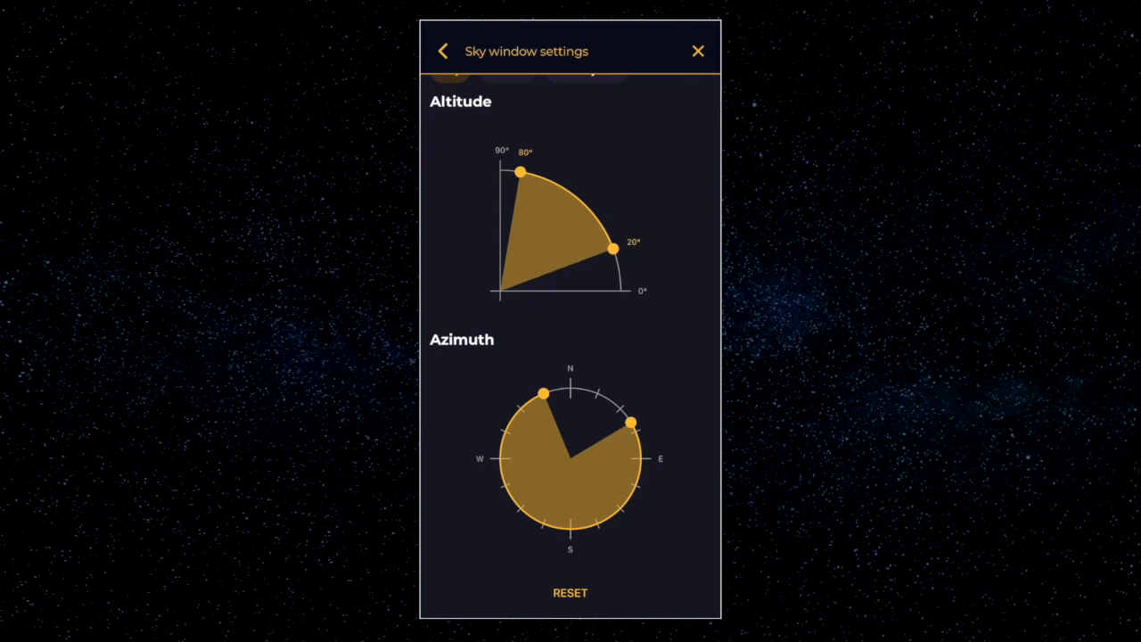
left_click_drag(619, 245, 617, 244)
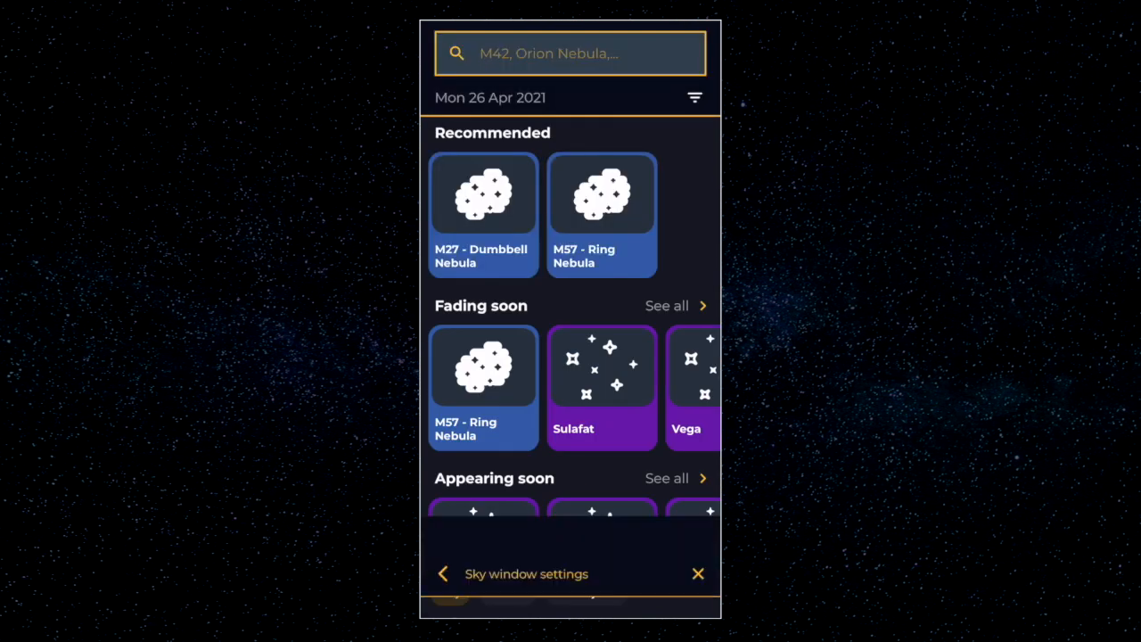
Browse the Explore rows and reopen Sky window settings, now showing a northern azimuth arc
scroll("down", 3)
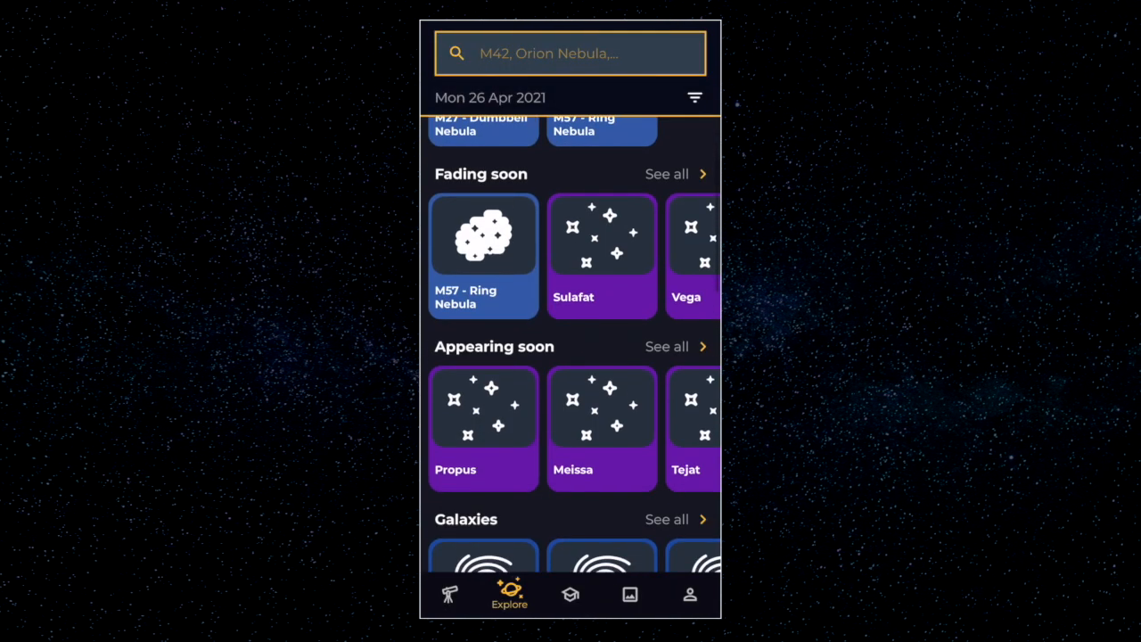
scroll("left", 3)
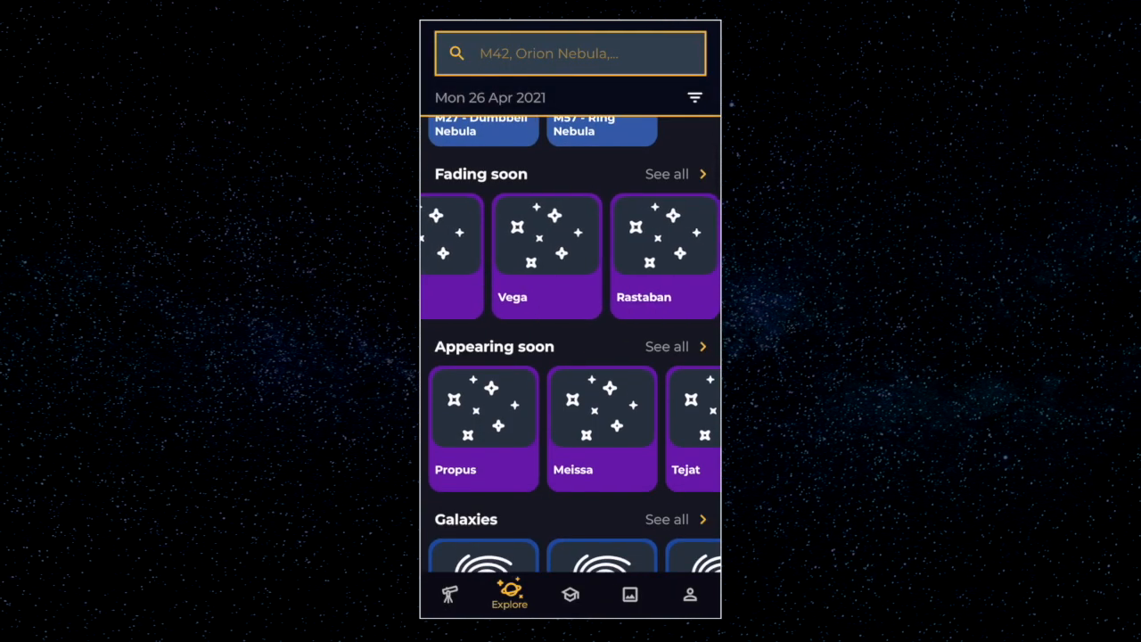
left_click(694, 97)
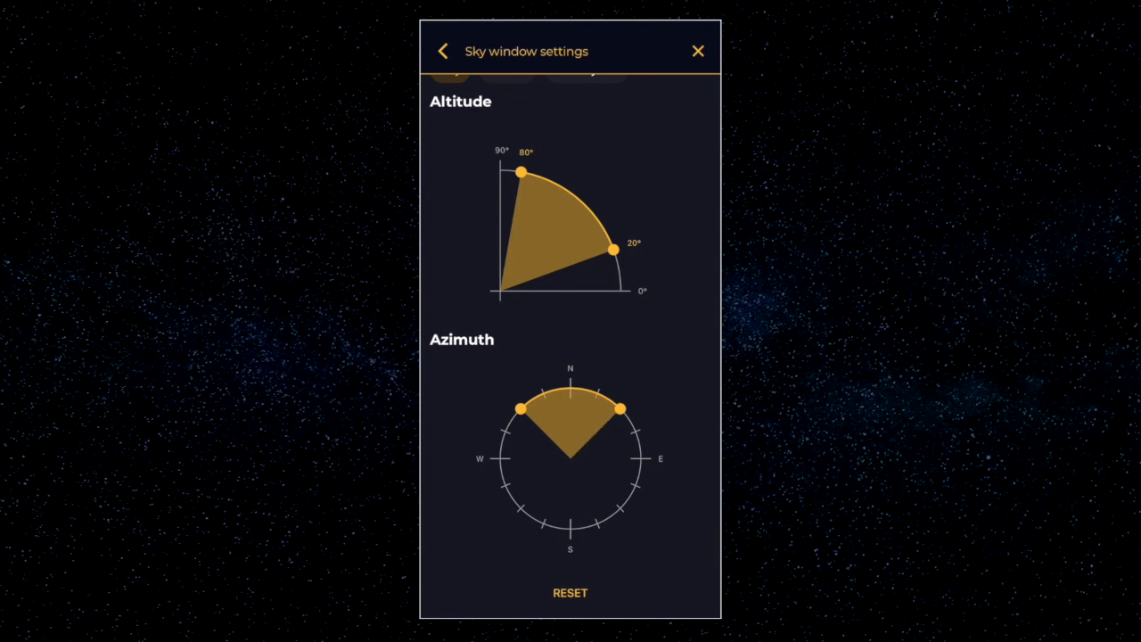
left_click_drag(618, 408, 633, 424)
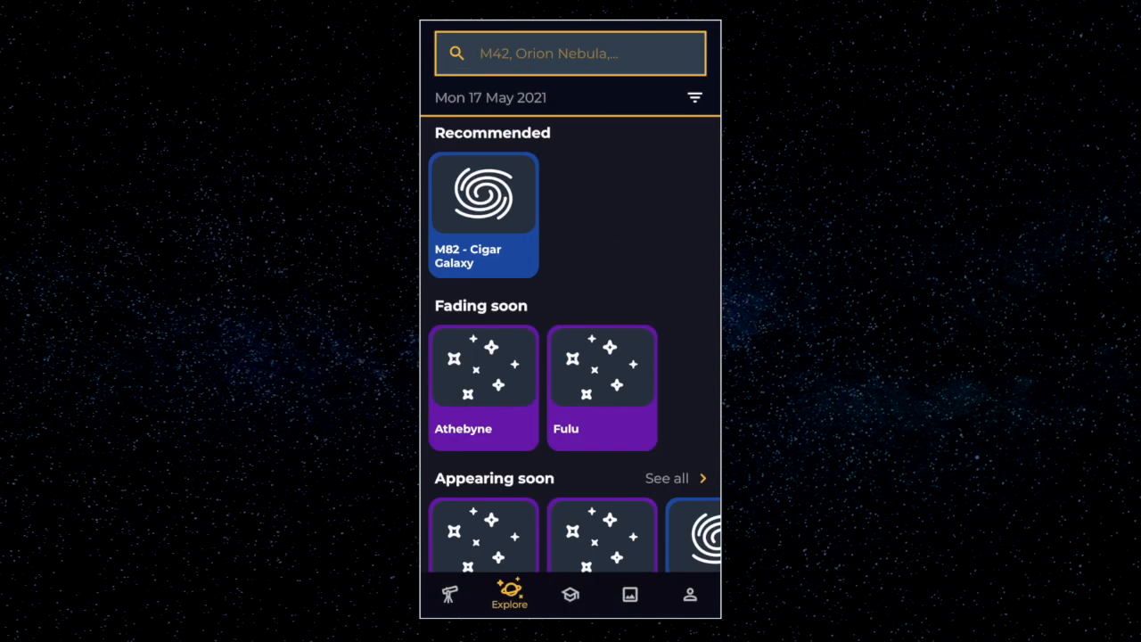
scroll("down", 3)
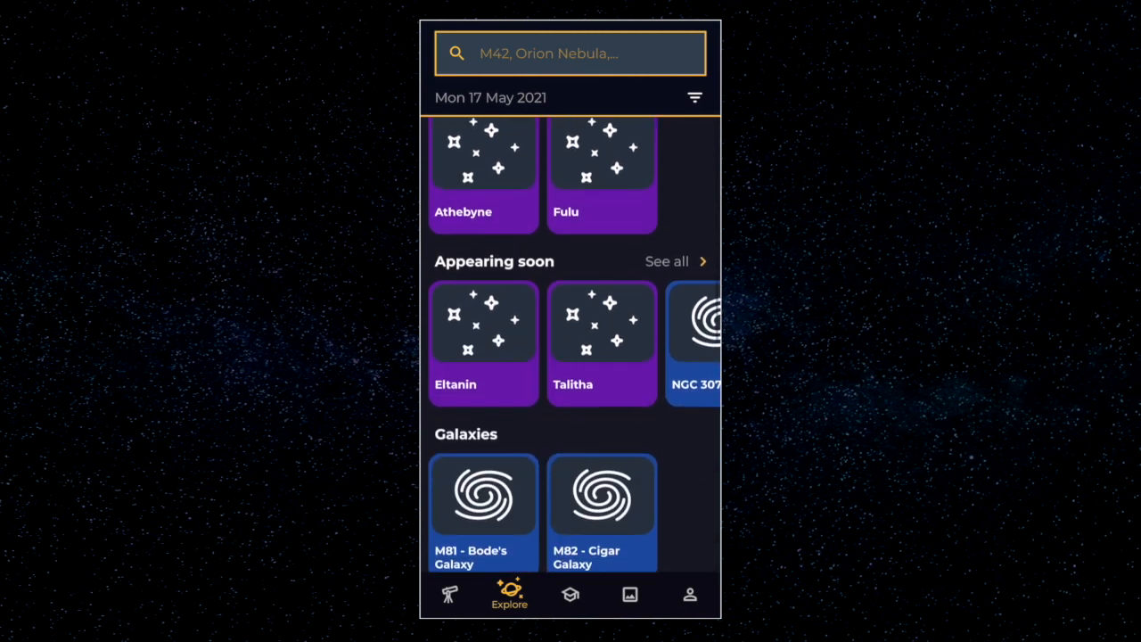
scroll("down", 3)
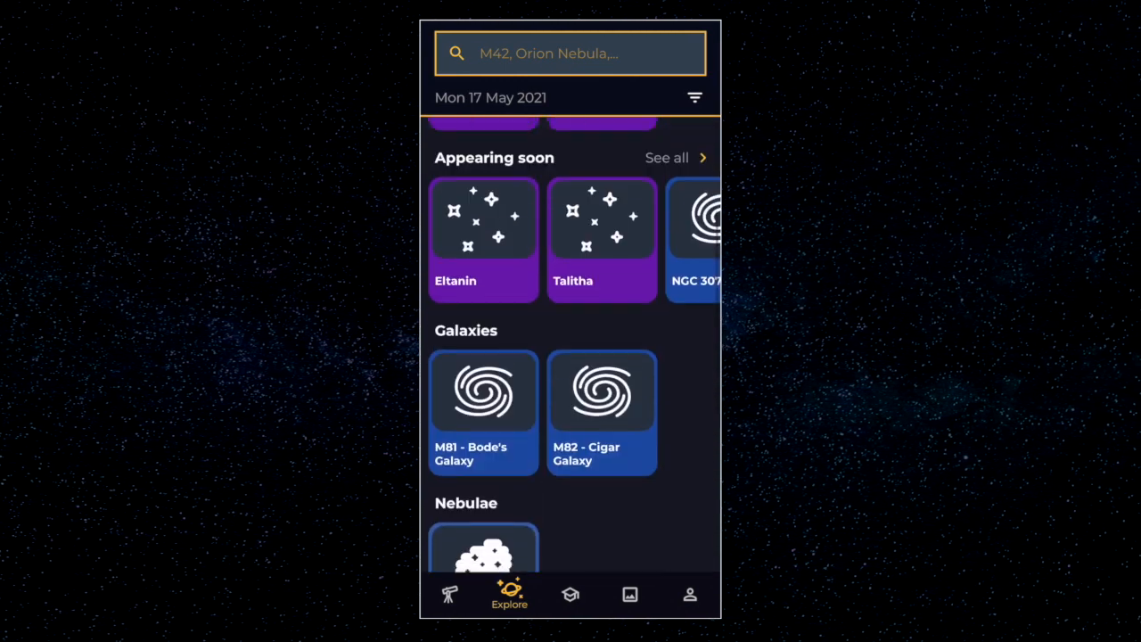
scroll("down", 3)
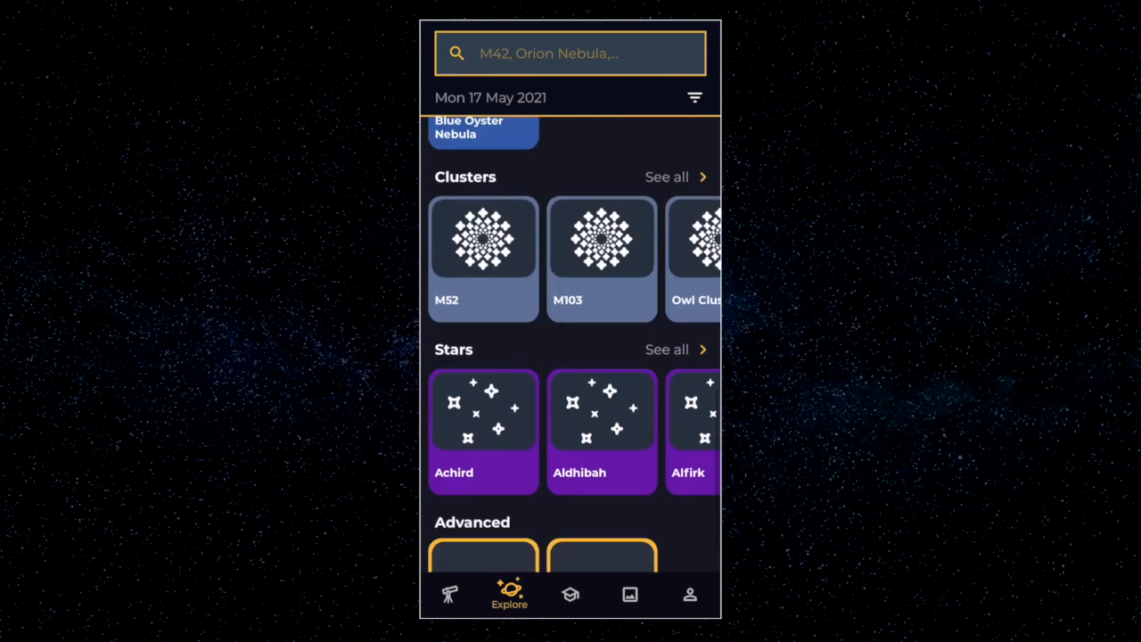
scroll("up", 3)
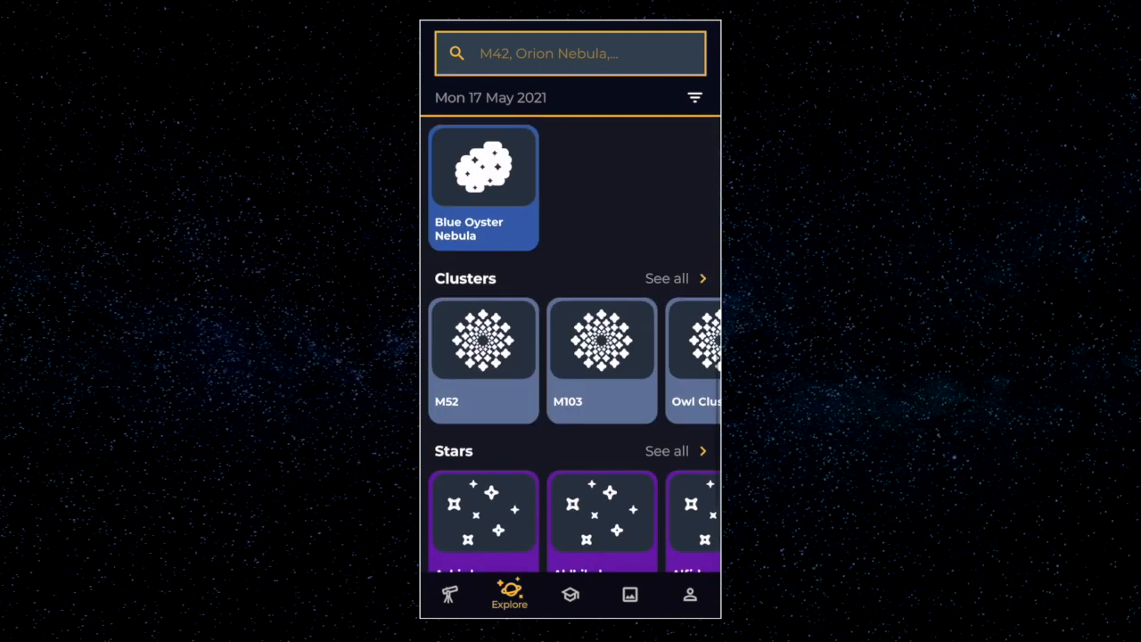
left_click(694, 97)
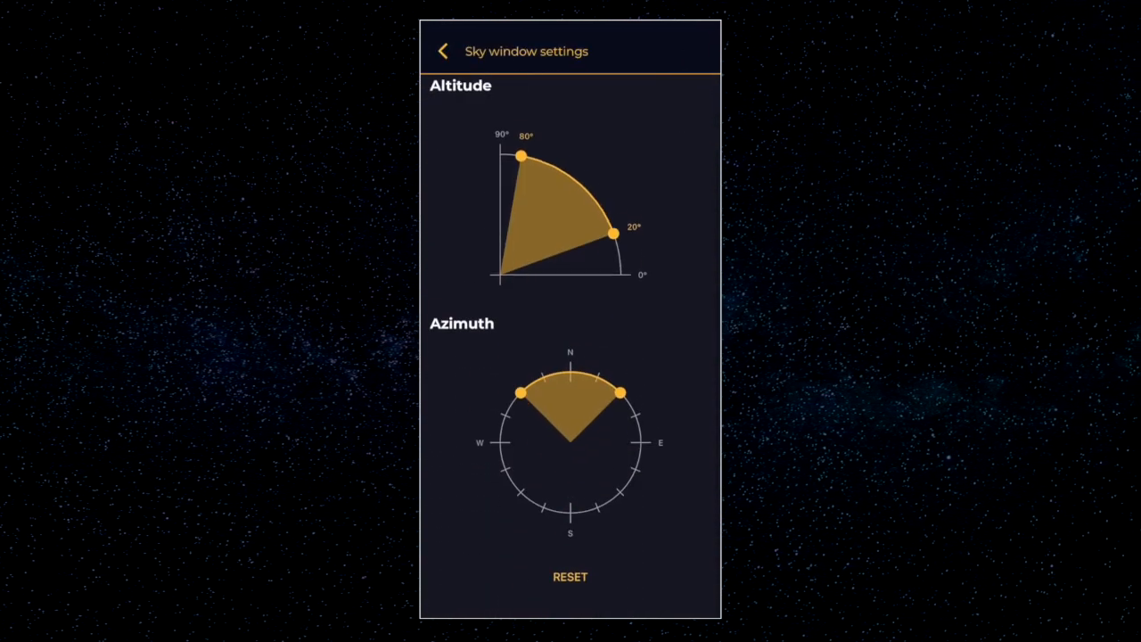